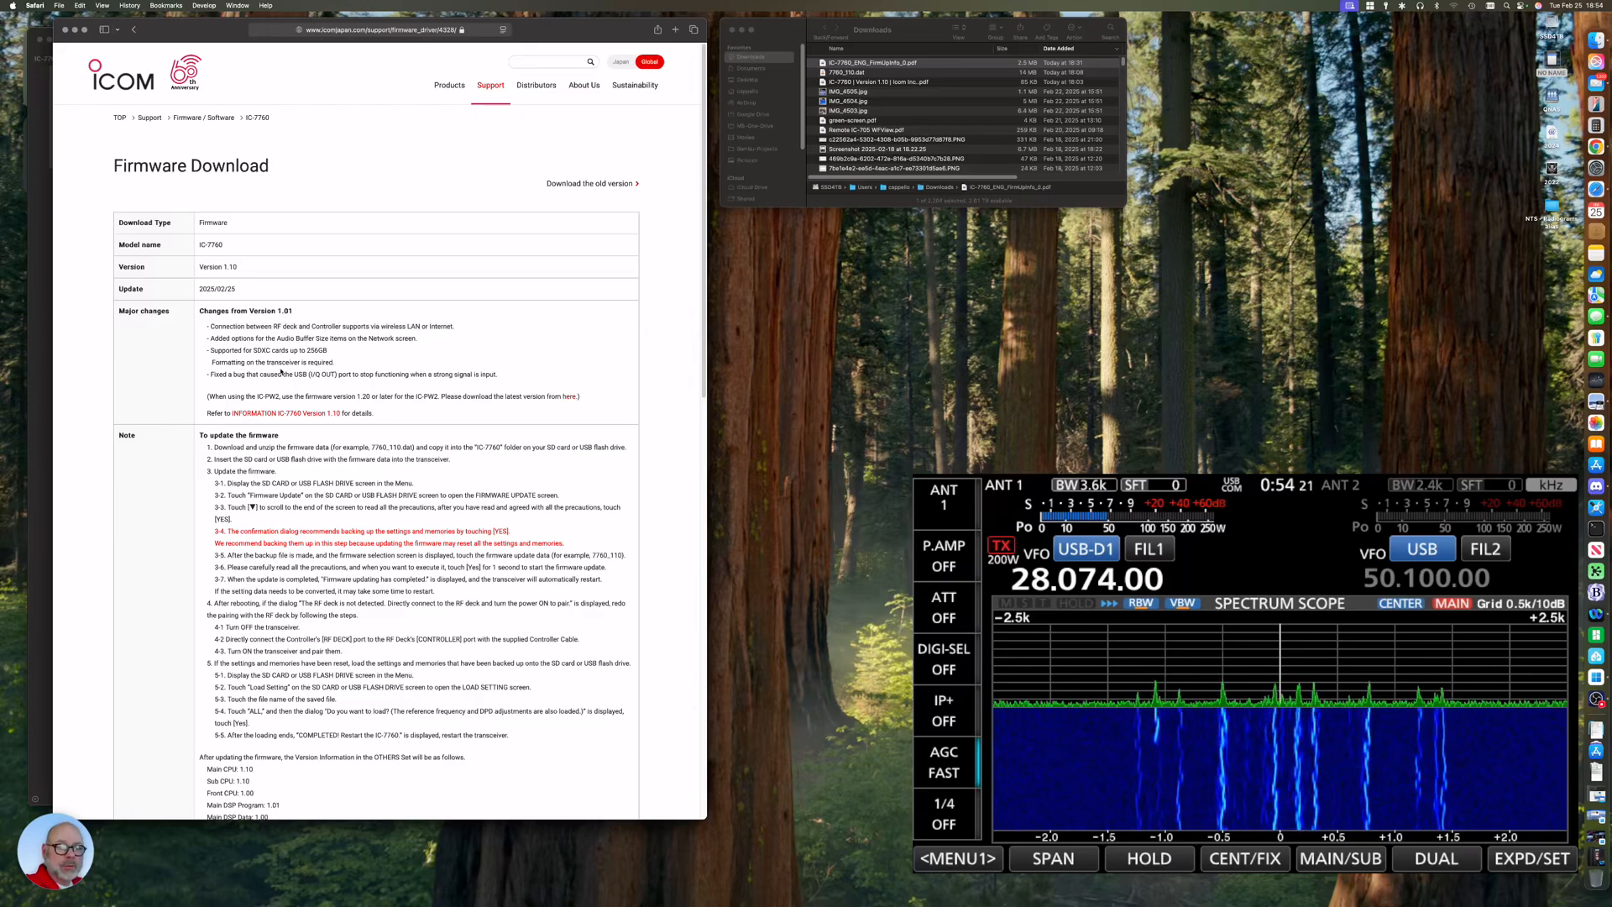
Scroll the IC-7760 firmware page down to the update notes and the 1.10 version list.
scroll(down, 3)
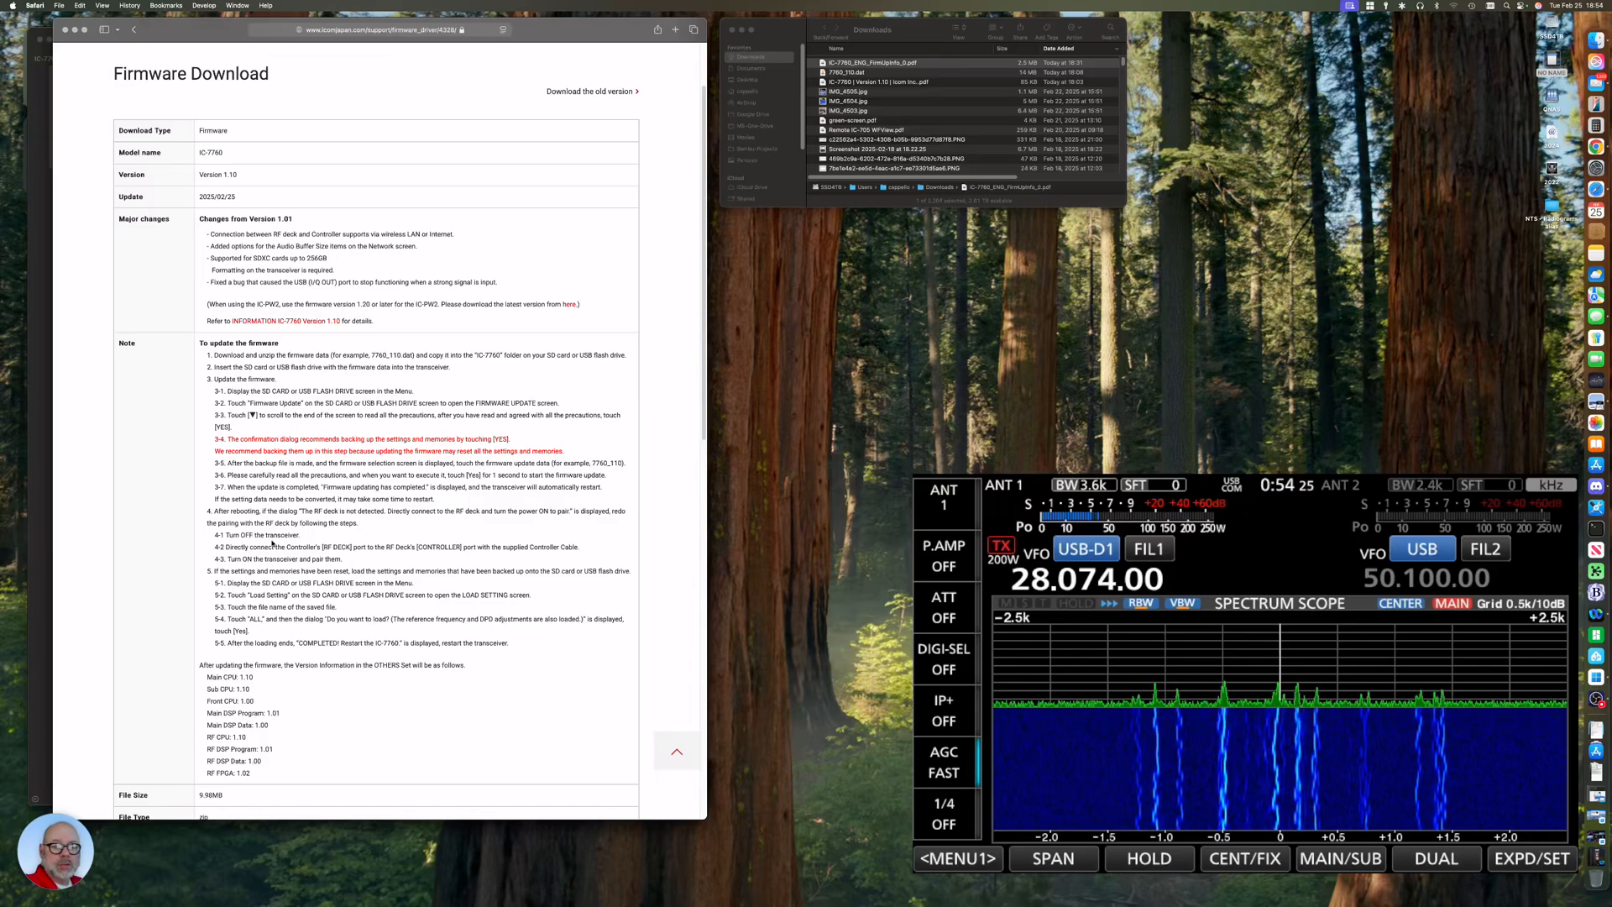
scroll(down, 3)
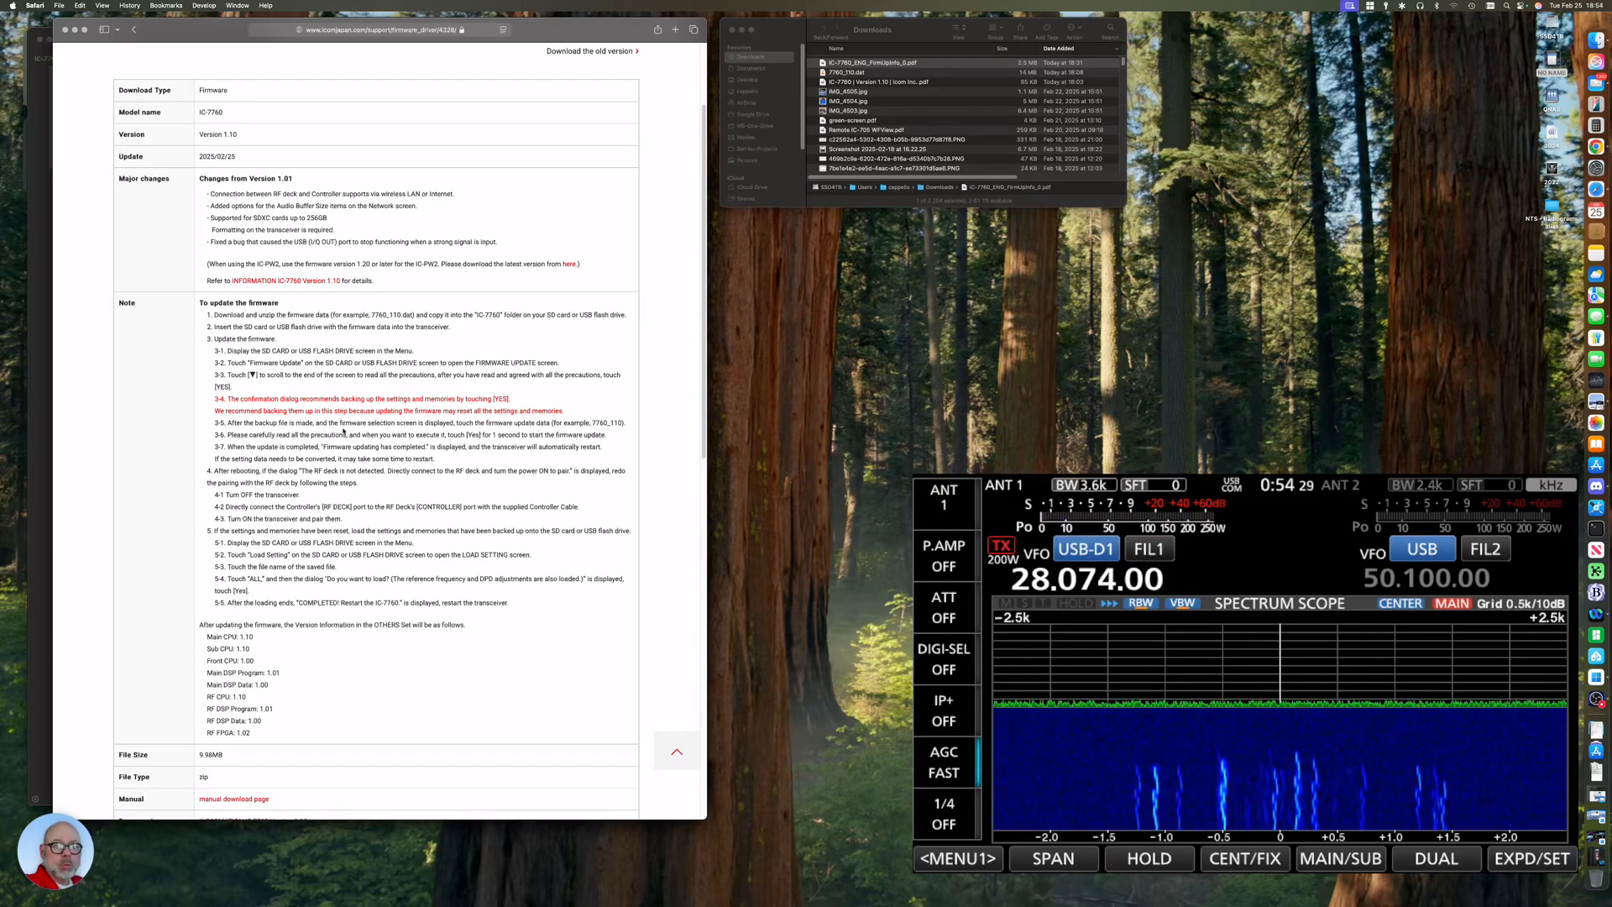
scroll(down, 3)
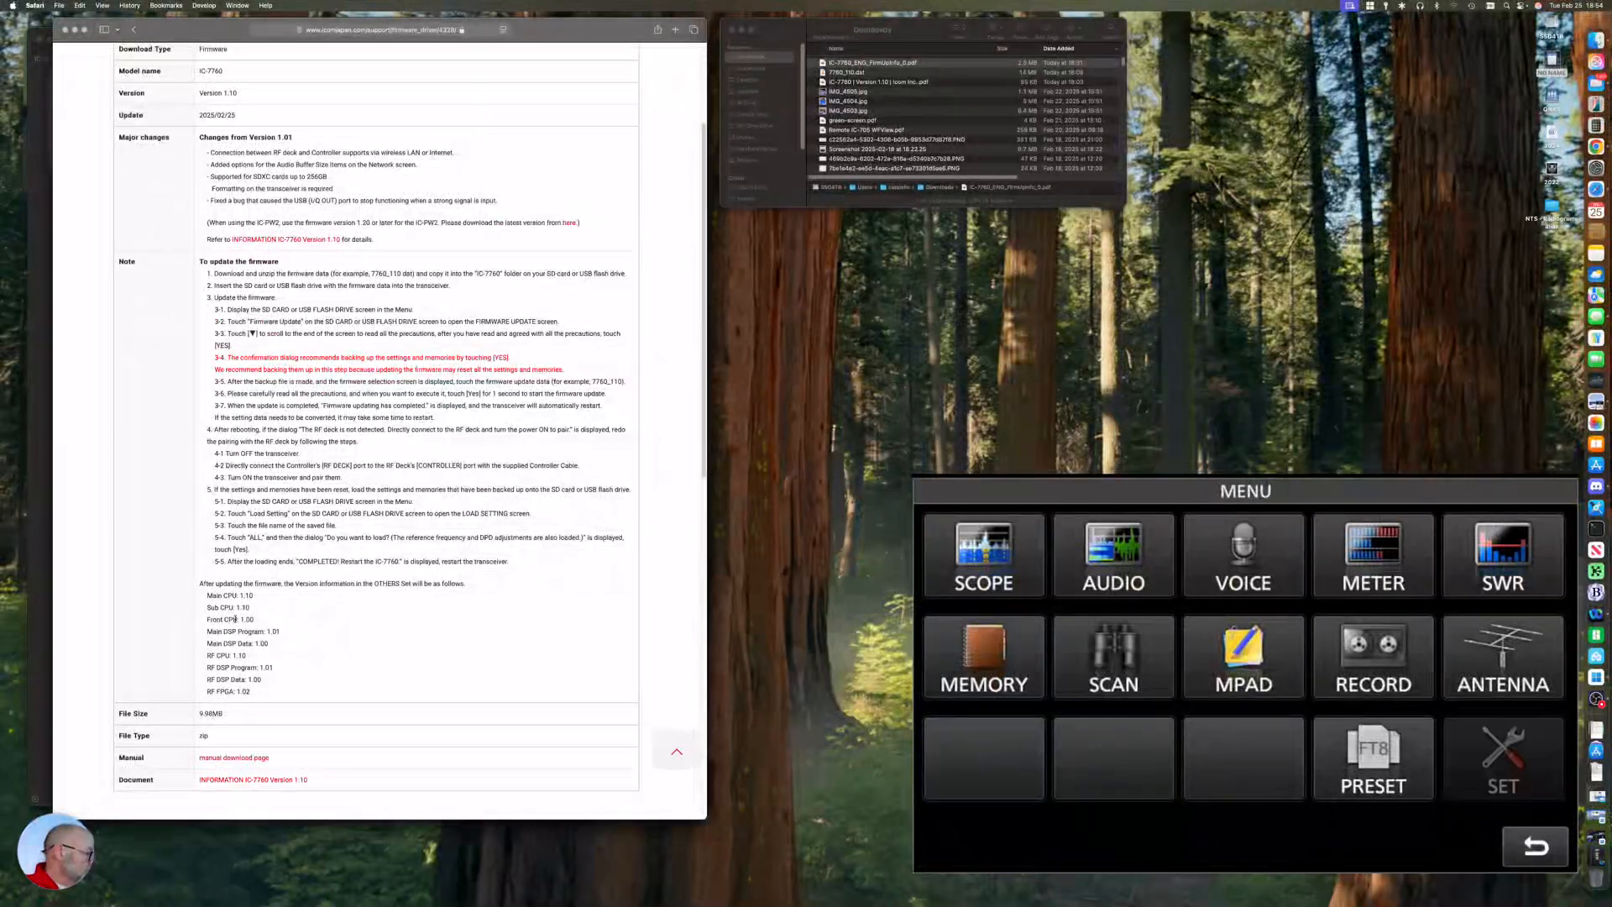
Show the radio's Version screen via Others > Information, listing Main CPU 1.01 and RF FPGA 1.01.
click(1502, 757)
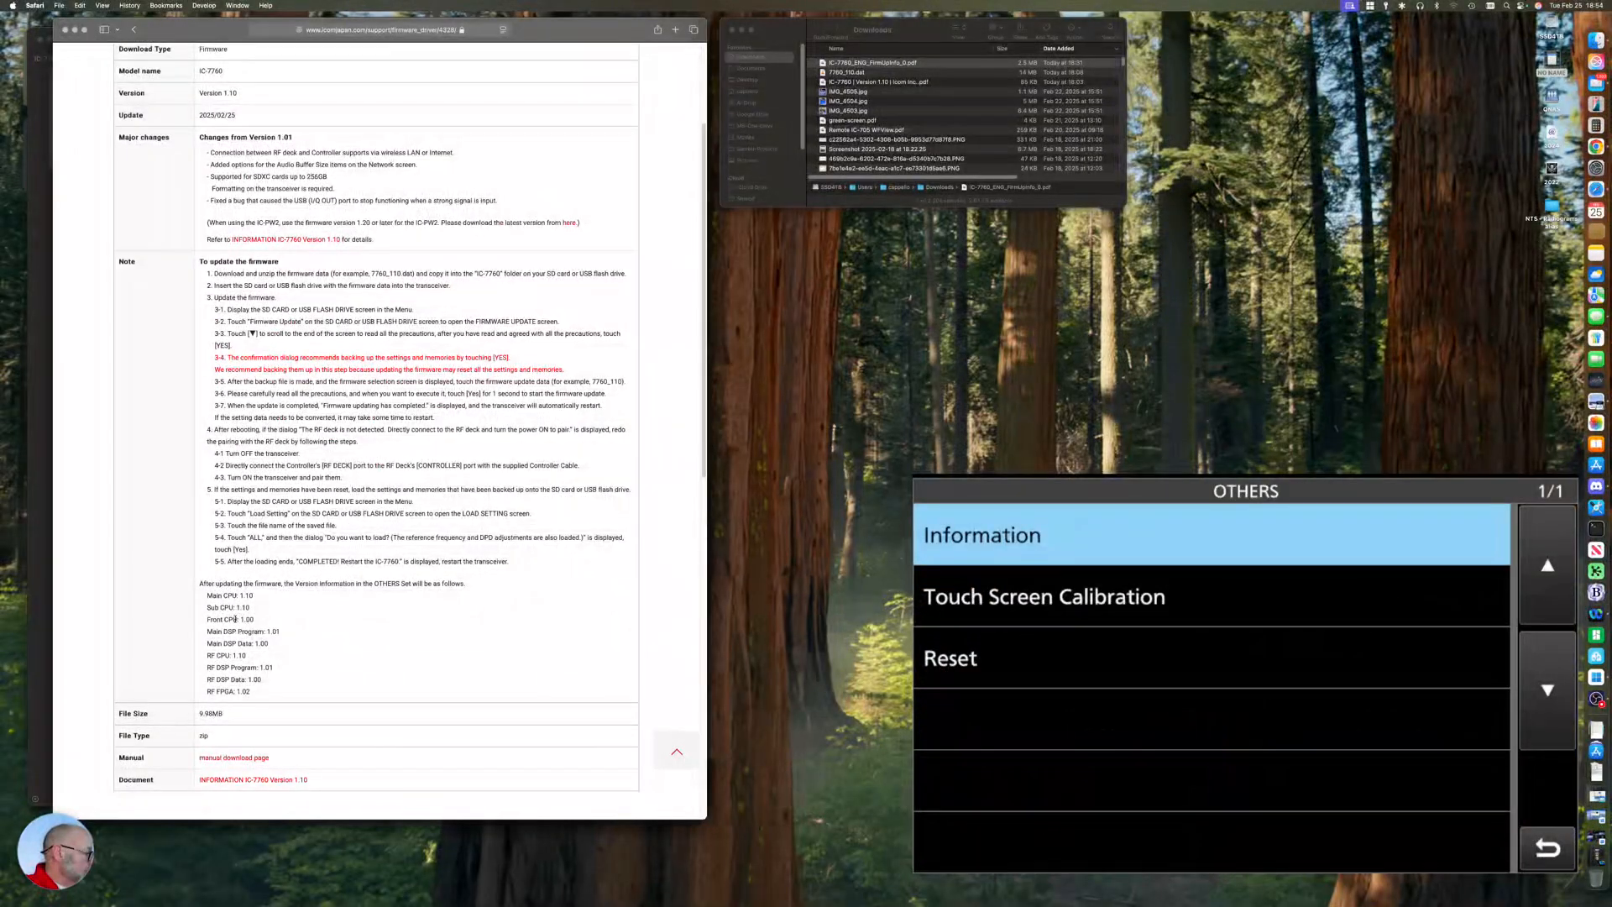
click(981, 535)
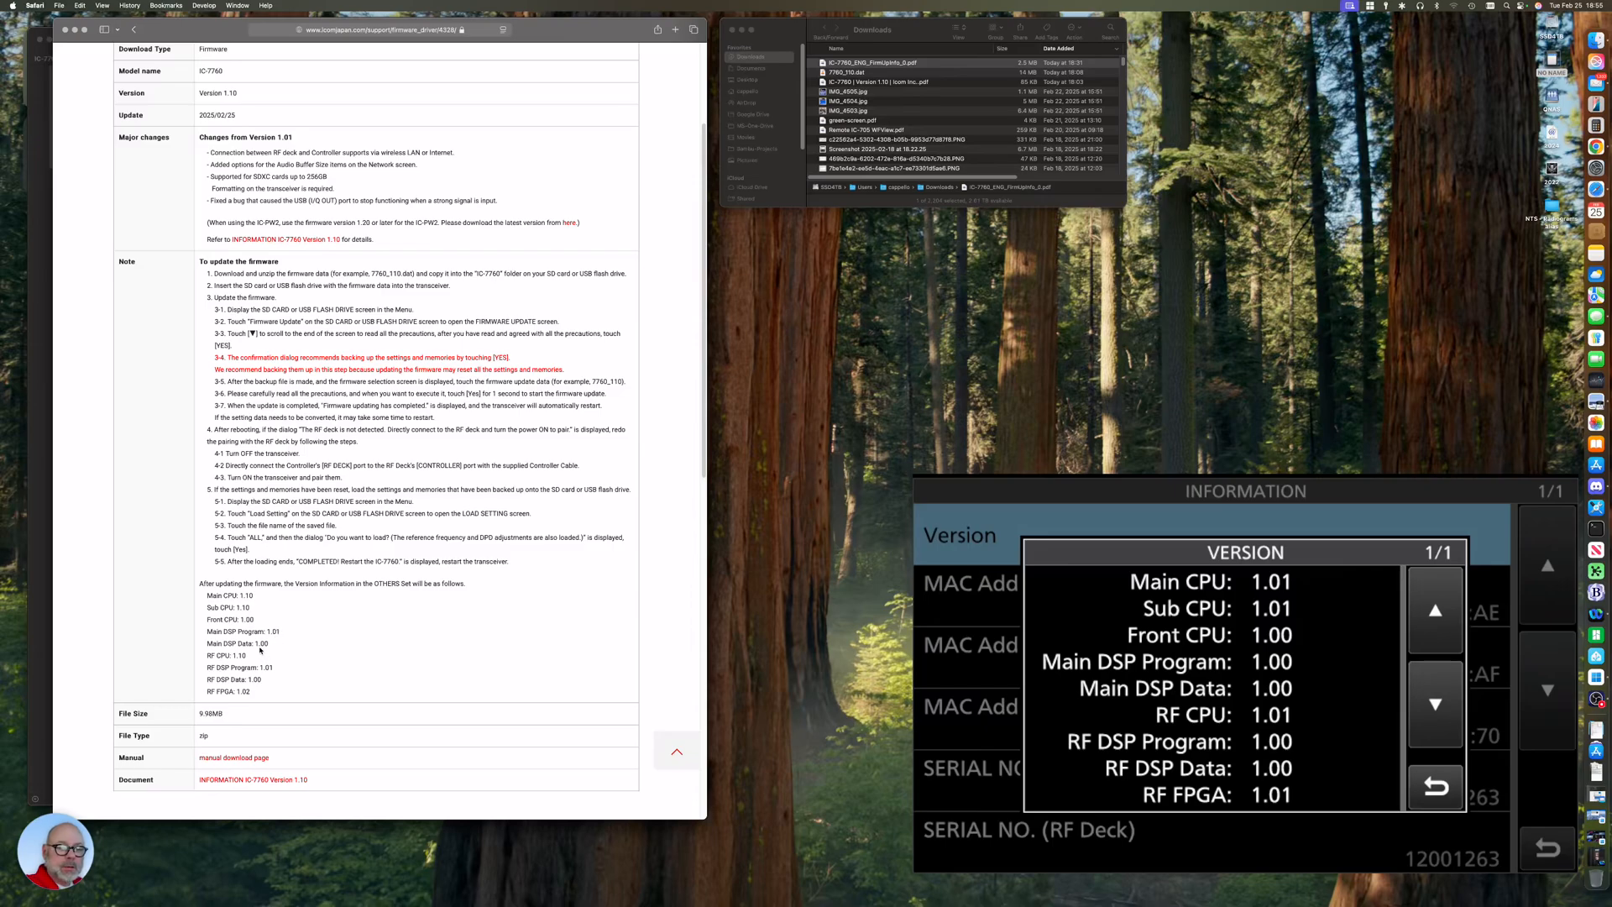
scroll(down, 3)
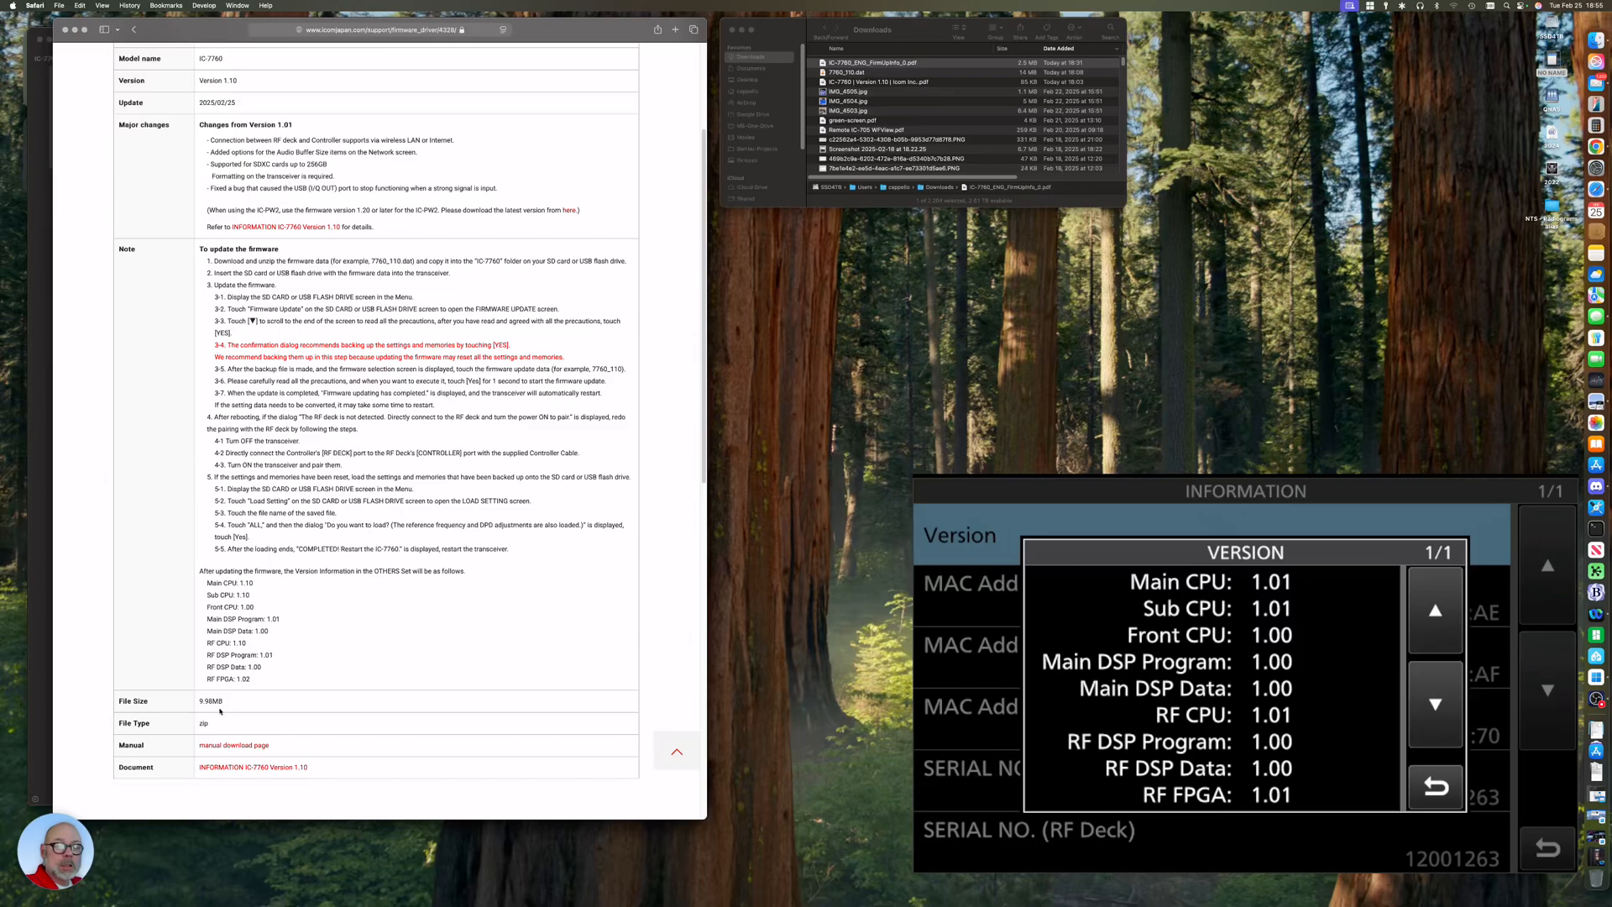
mouse_move(333, 687)
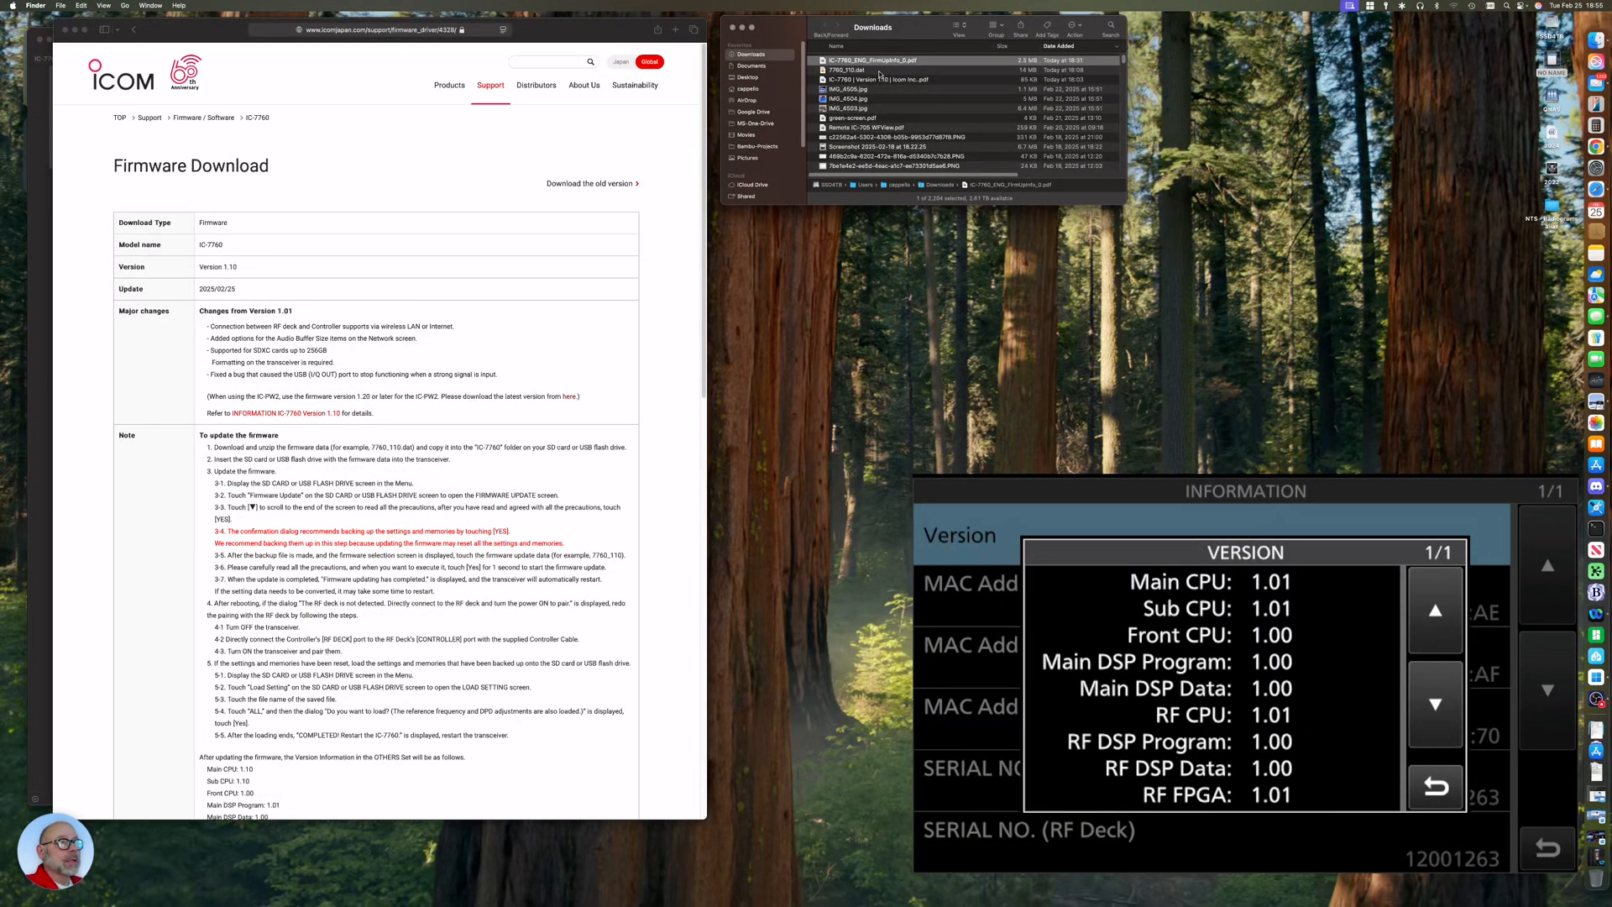
Bring the Downloads window forward and select the 7760_110.dat firmware file.
click(879, 70)
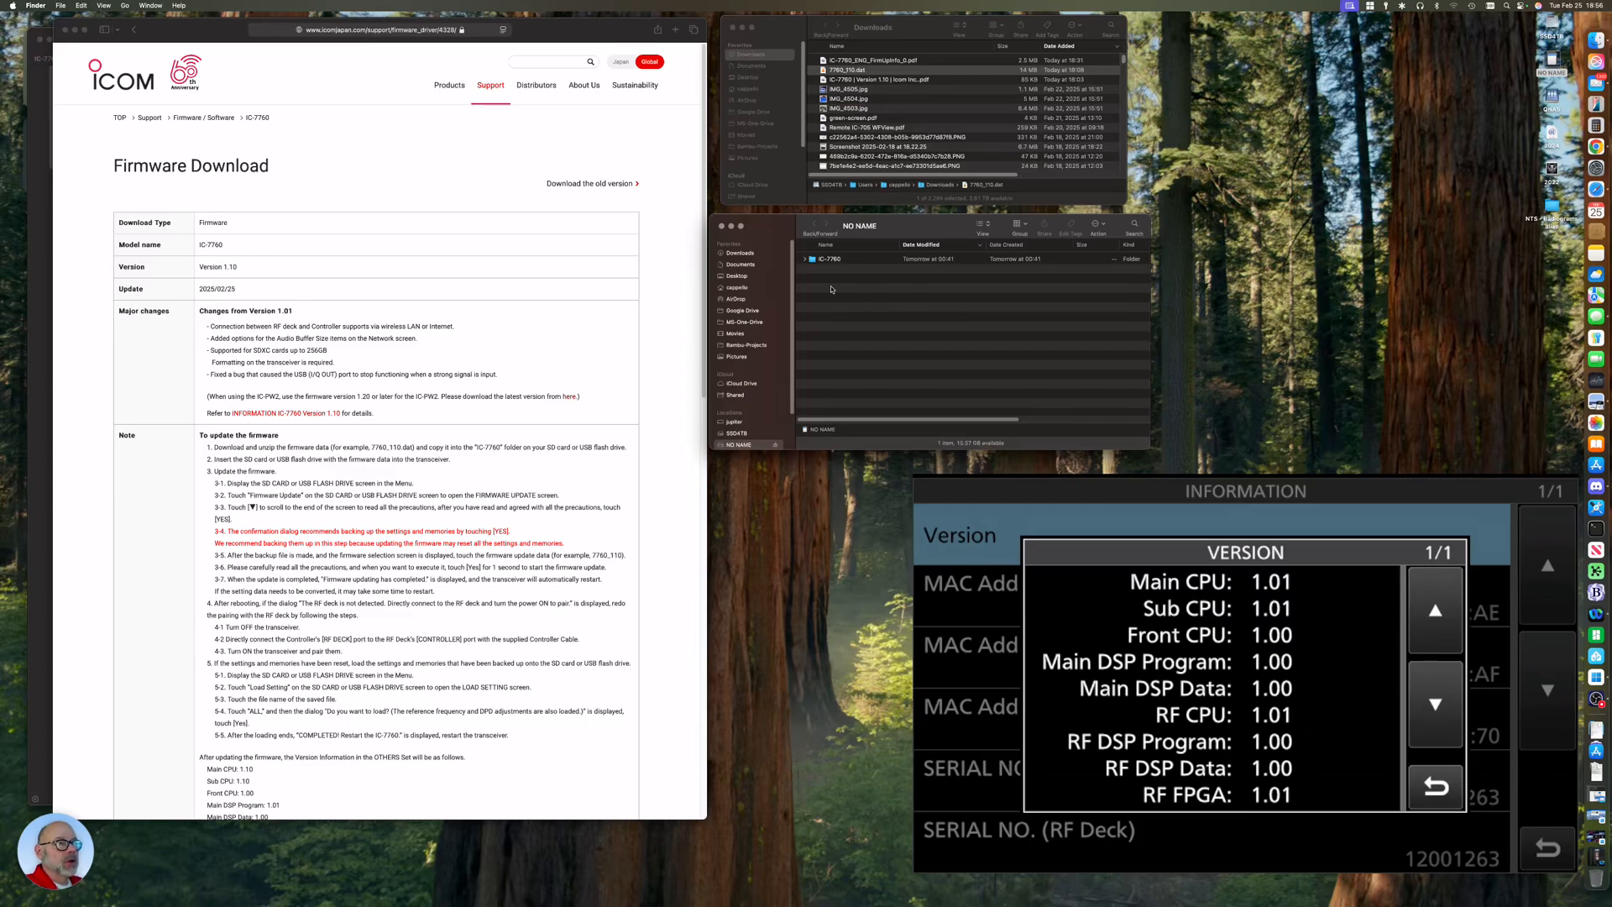
Go into the IC-7760 folder on the NO NAME SD card to receive 7760_110.dat.
click(806, 258)
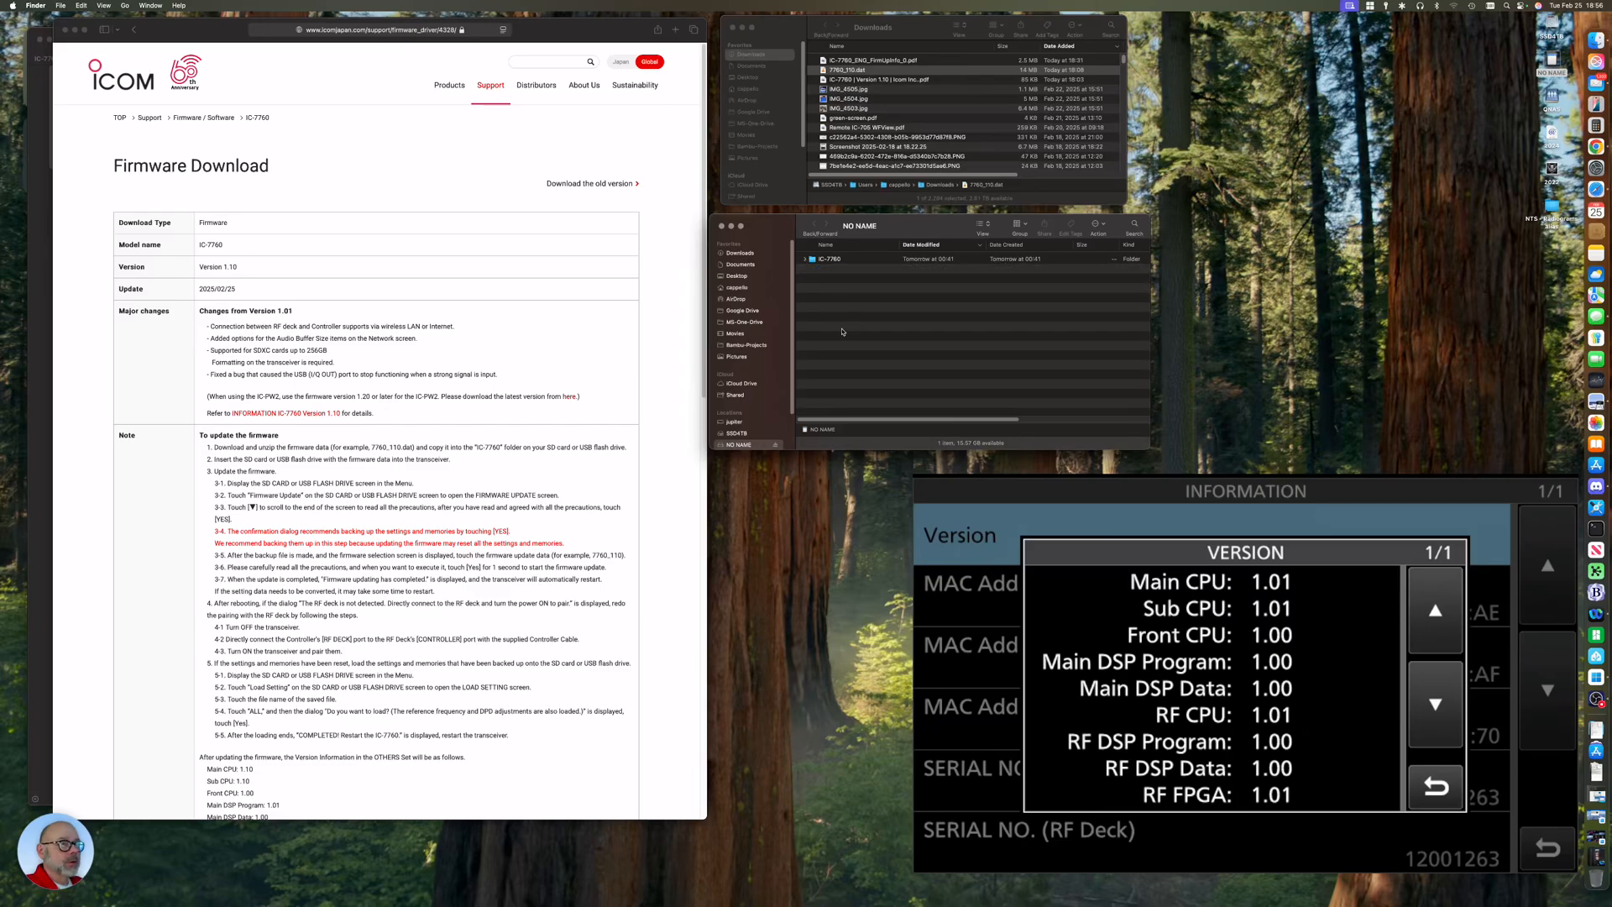
mouse_move(806, 261)
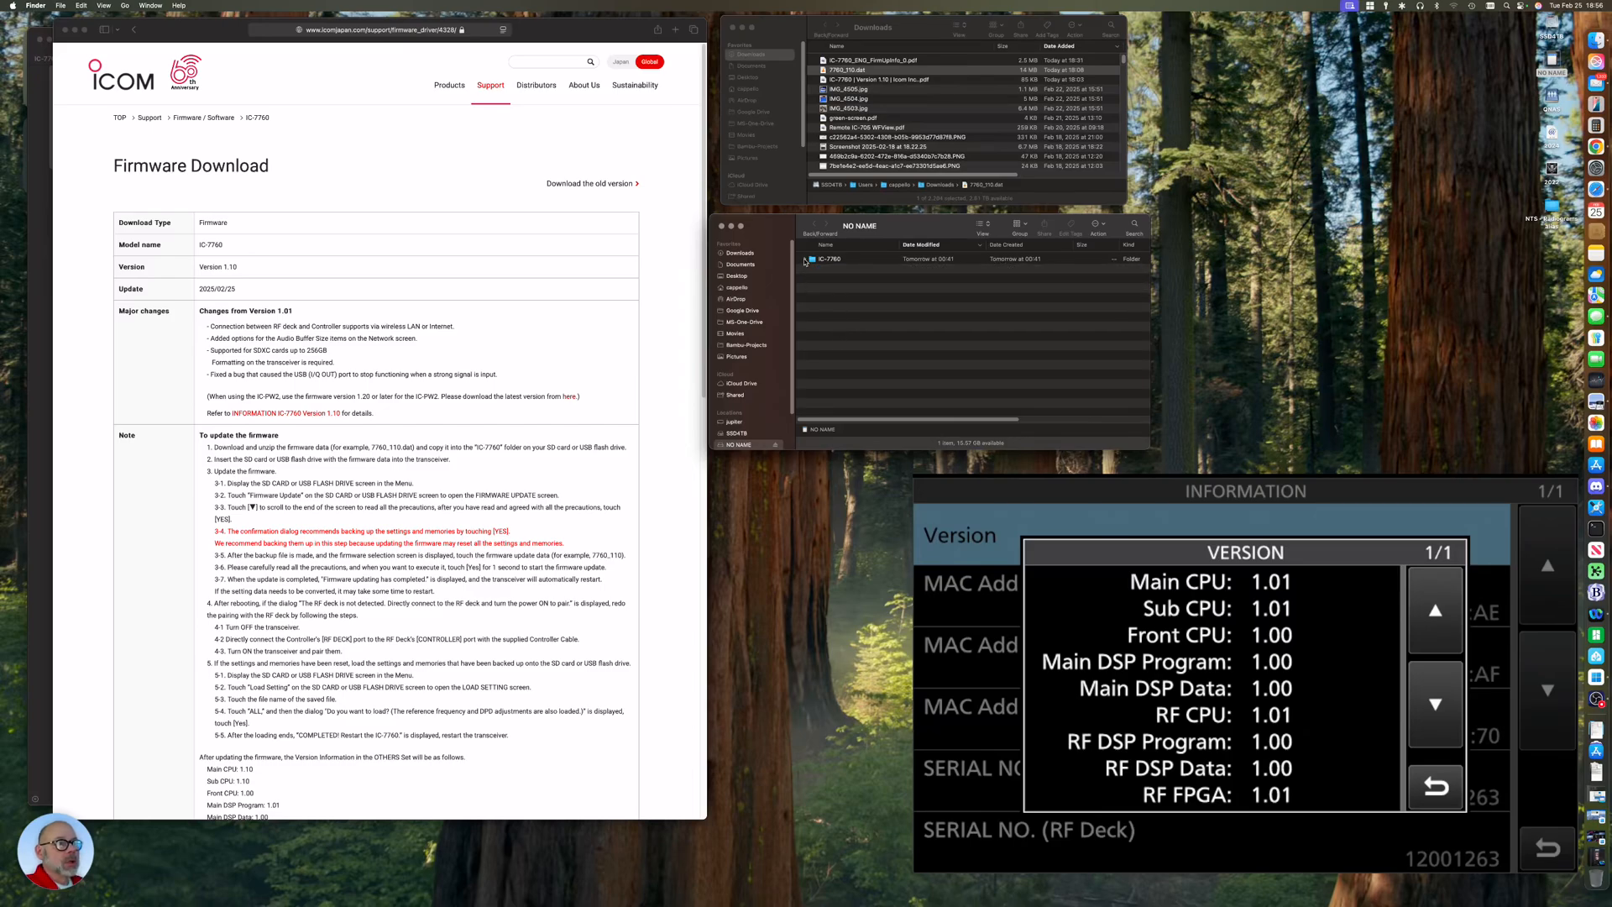
click(809, 260)
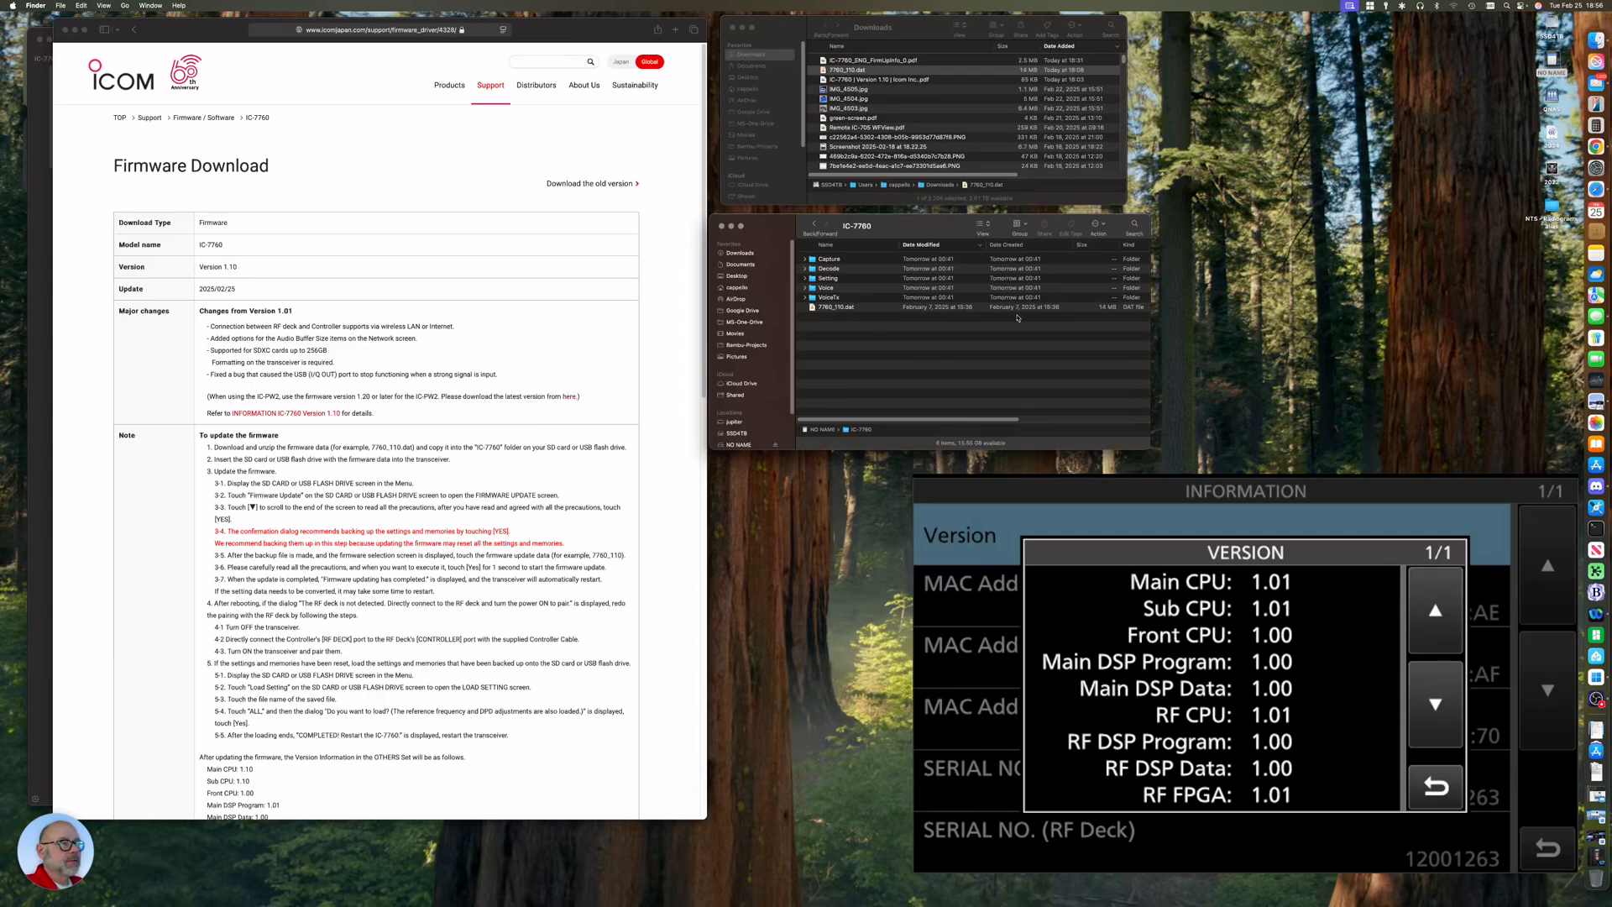
mouse_move(881, 366)
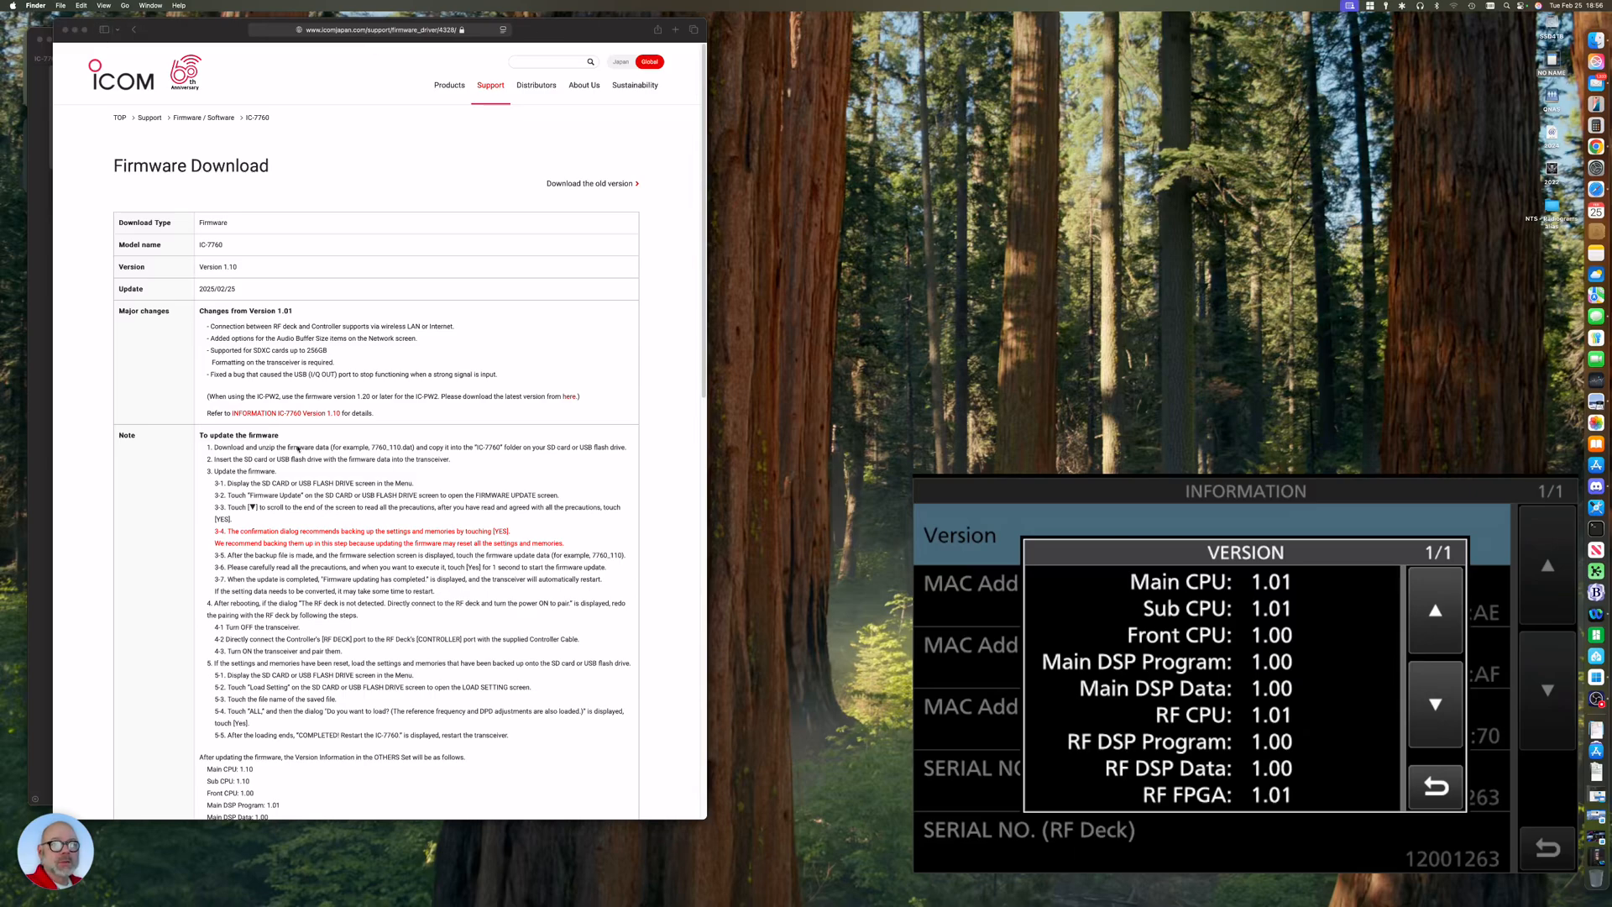
mouse_move(365, 412)
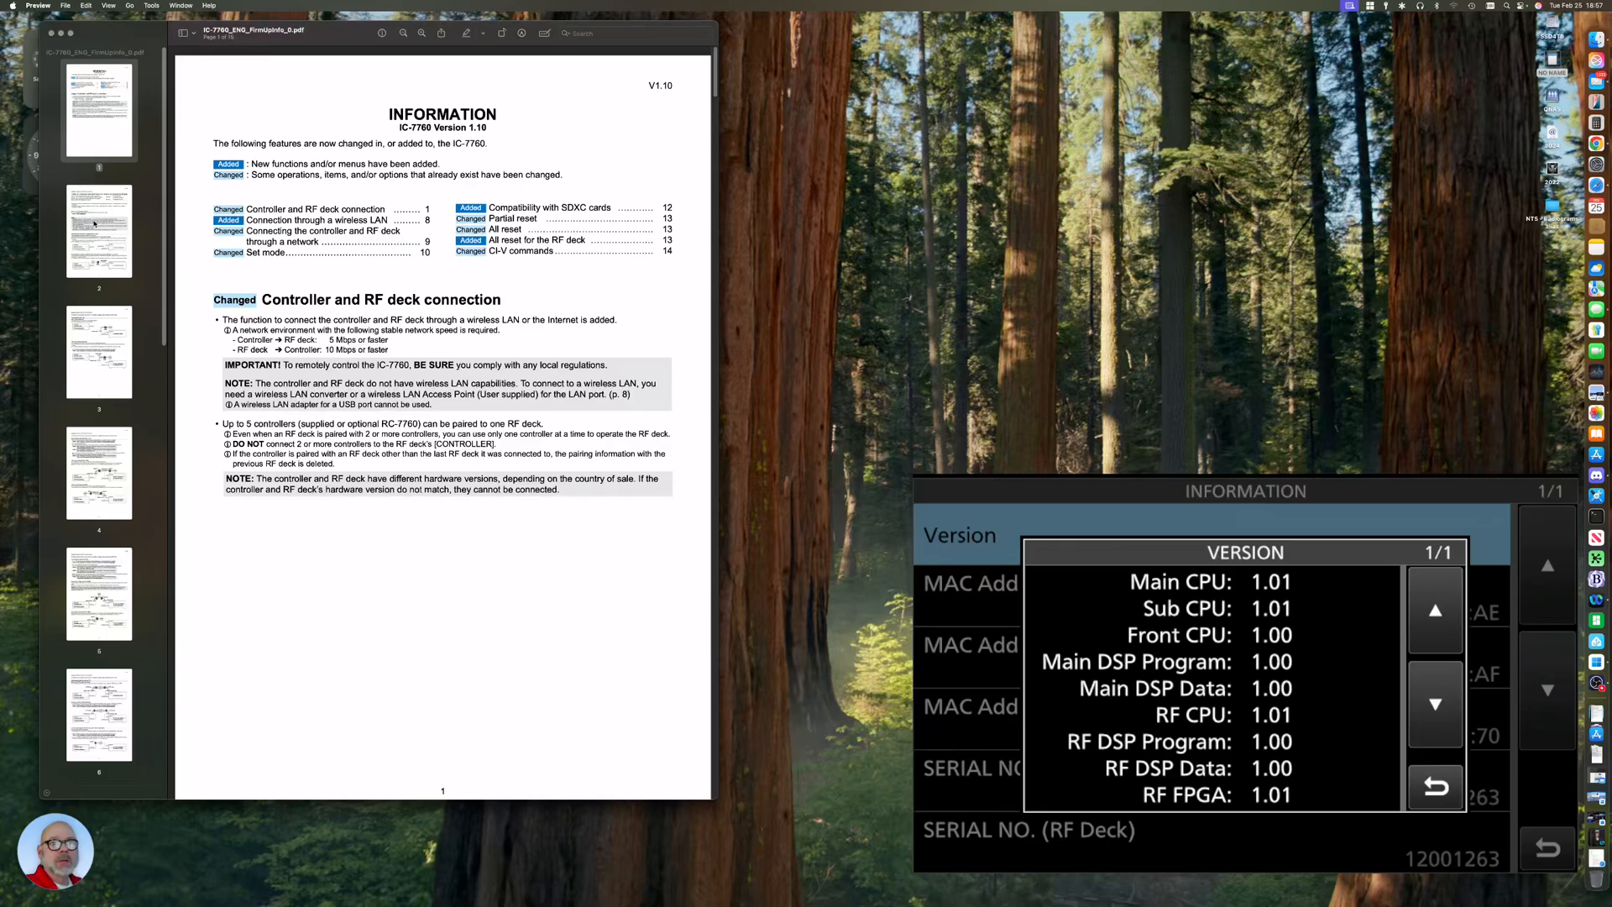
Read through the 1.10 firmware information PDF, then return to its first page.
scroll(down, 3)
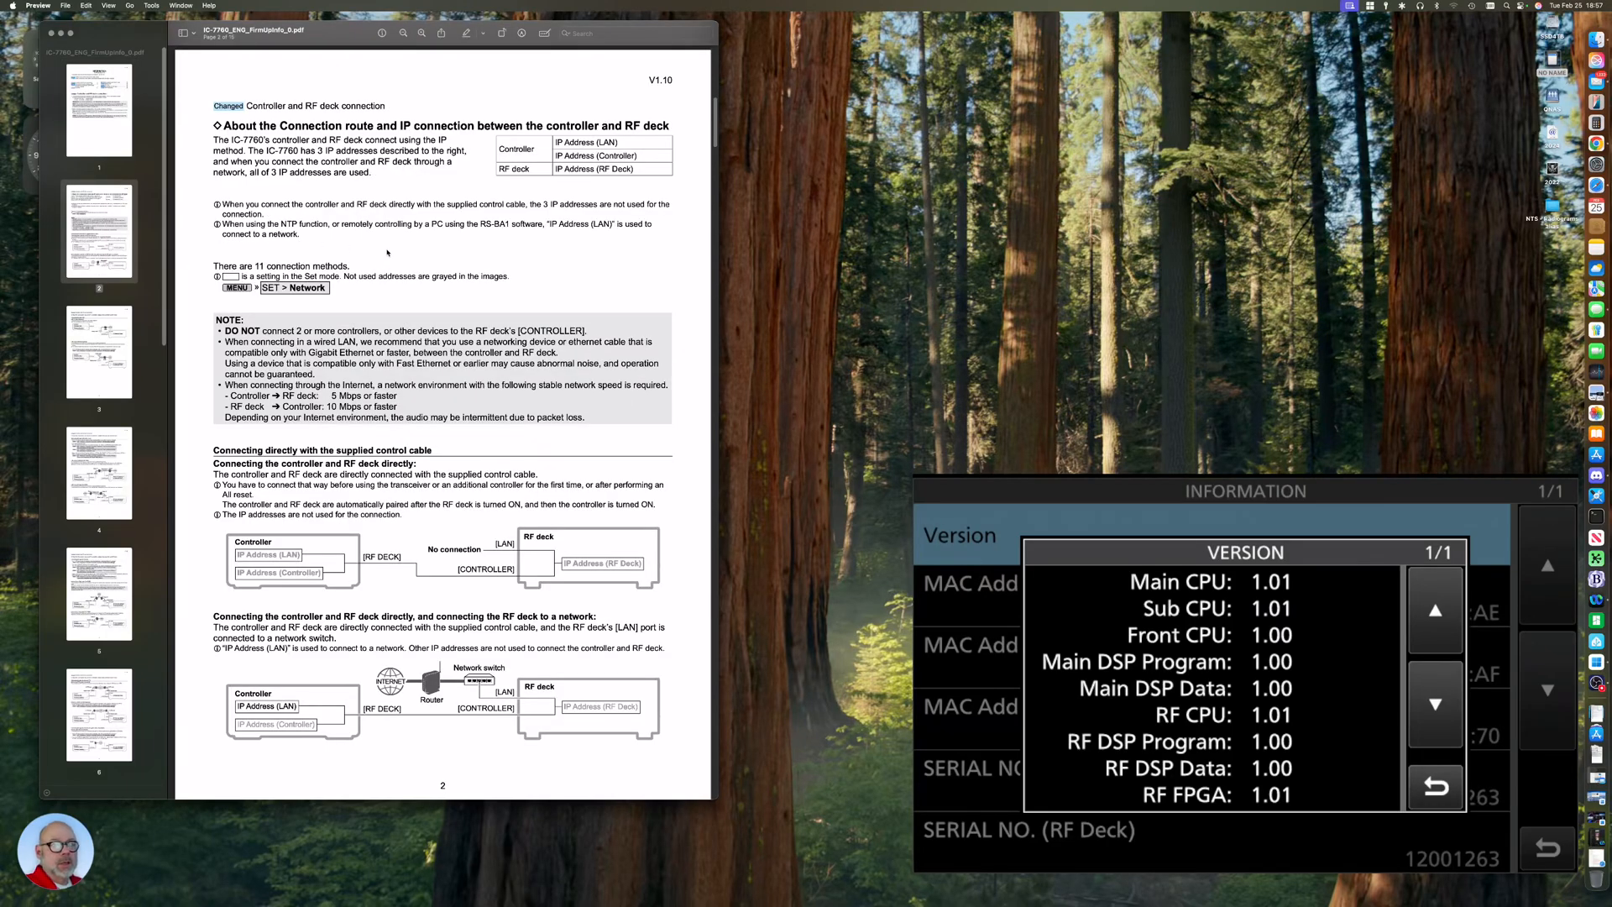
scroll(down, 3)
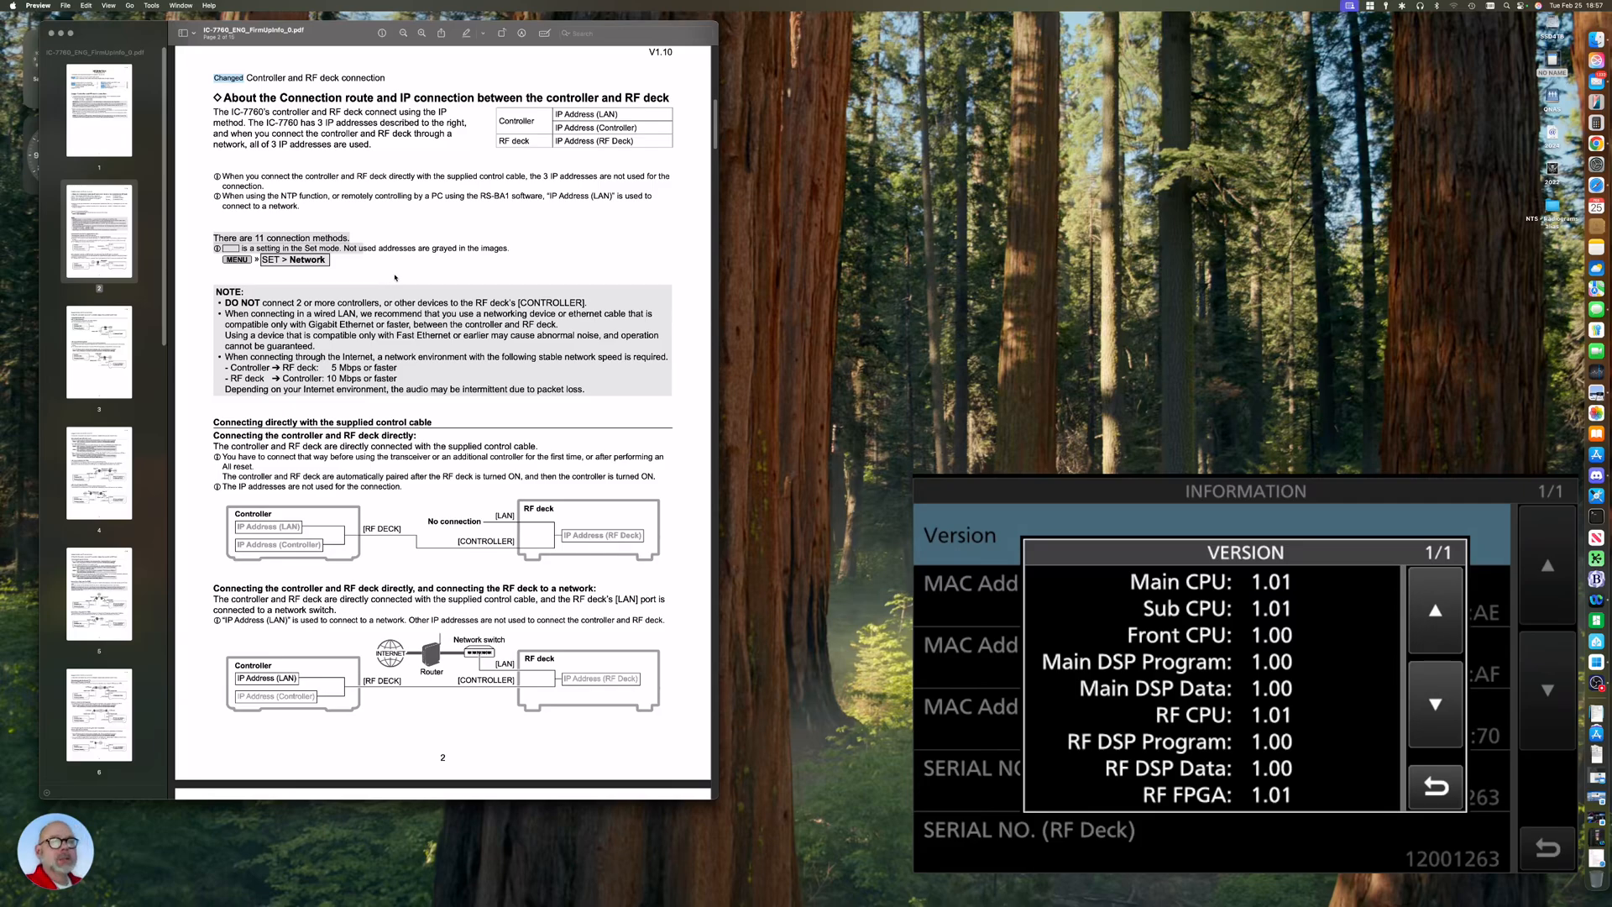
scroll(down, 3)
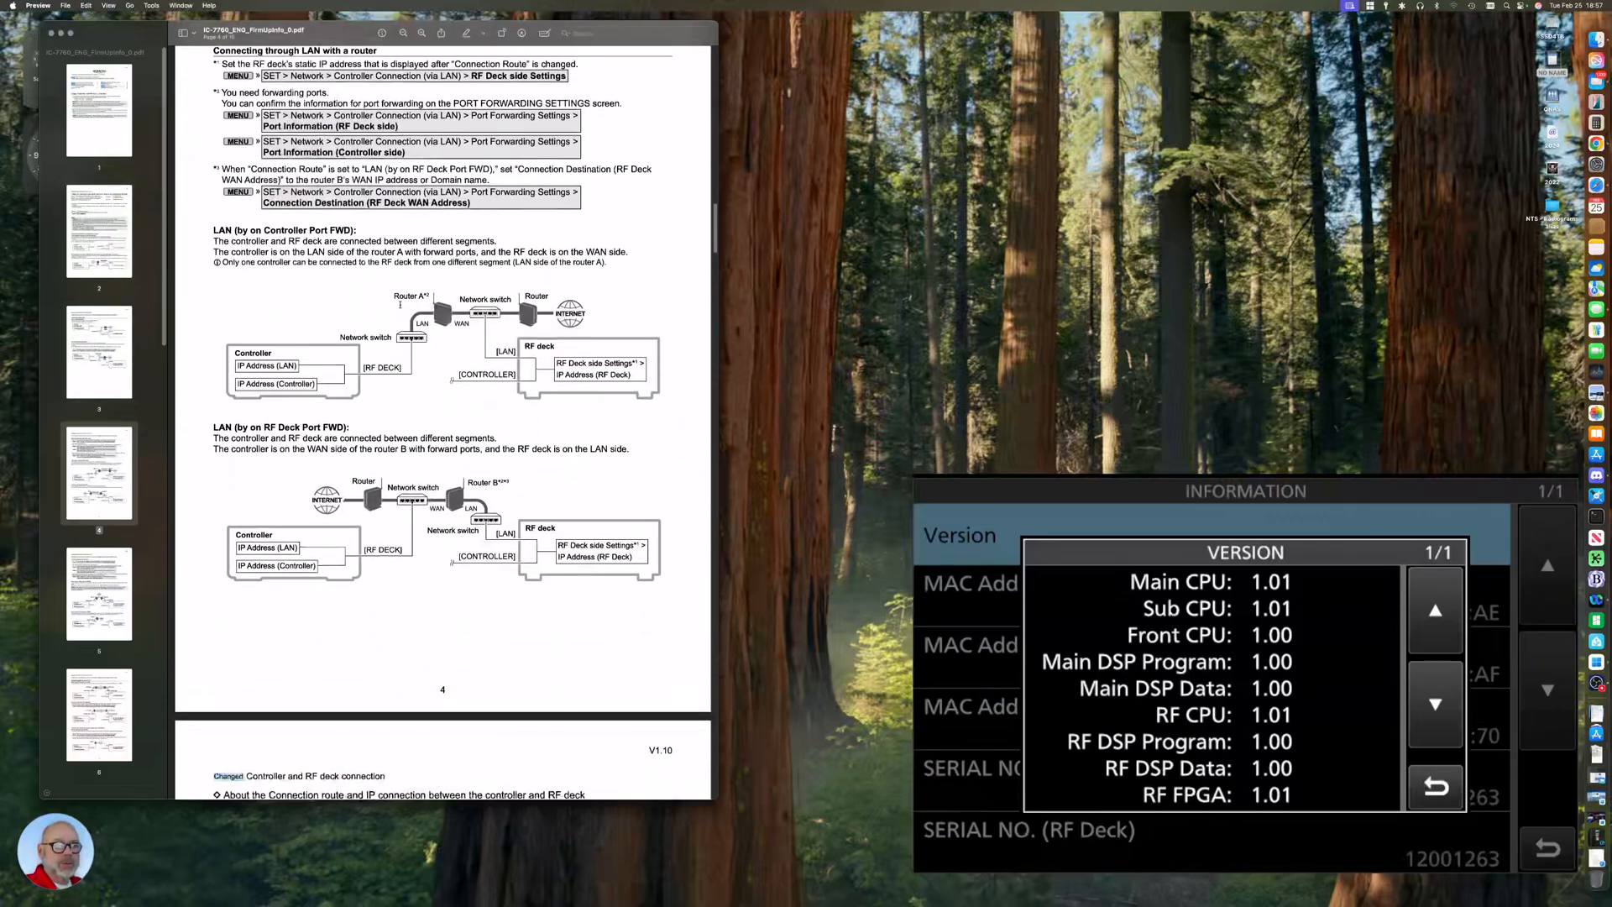
scroll(down, 3)
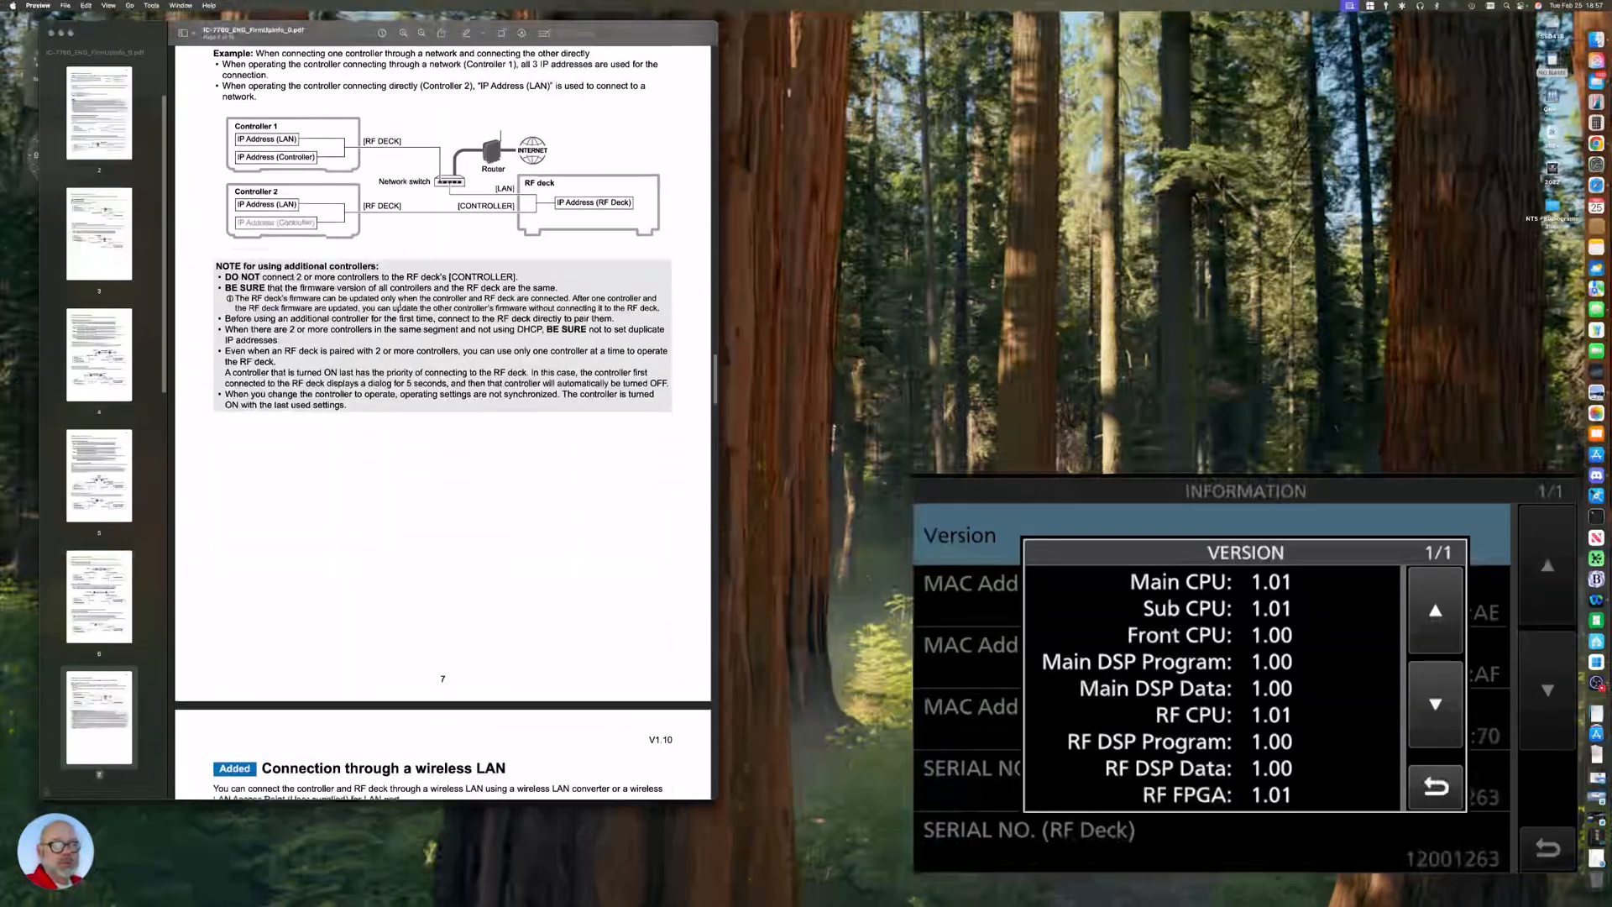
scroll(down, 3)
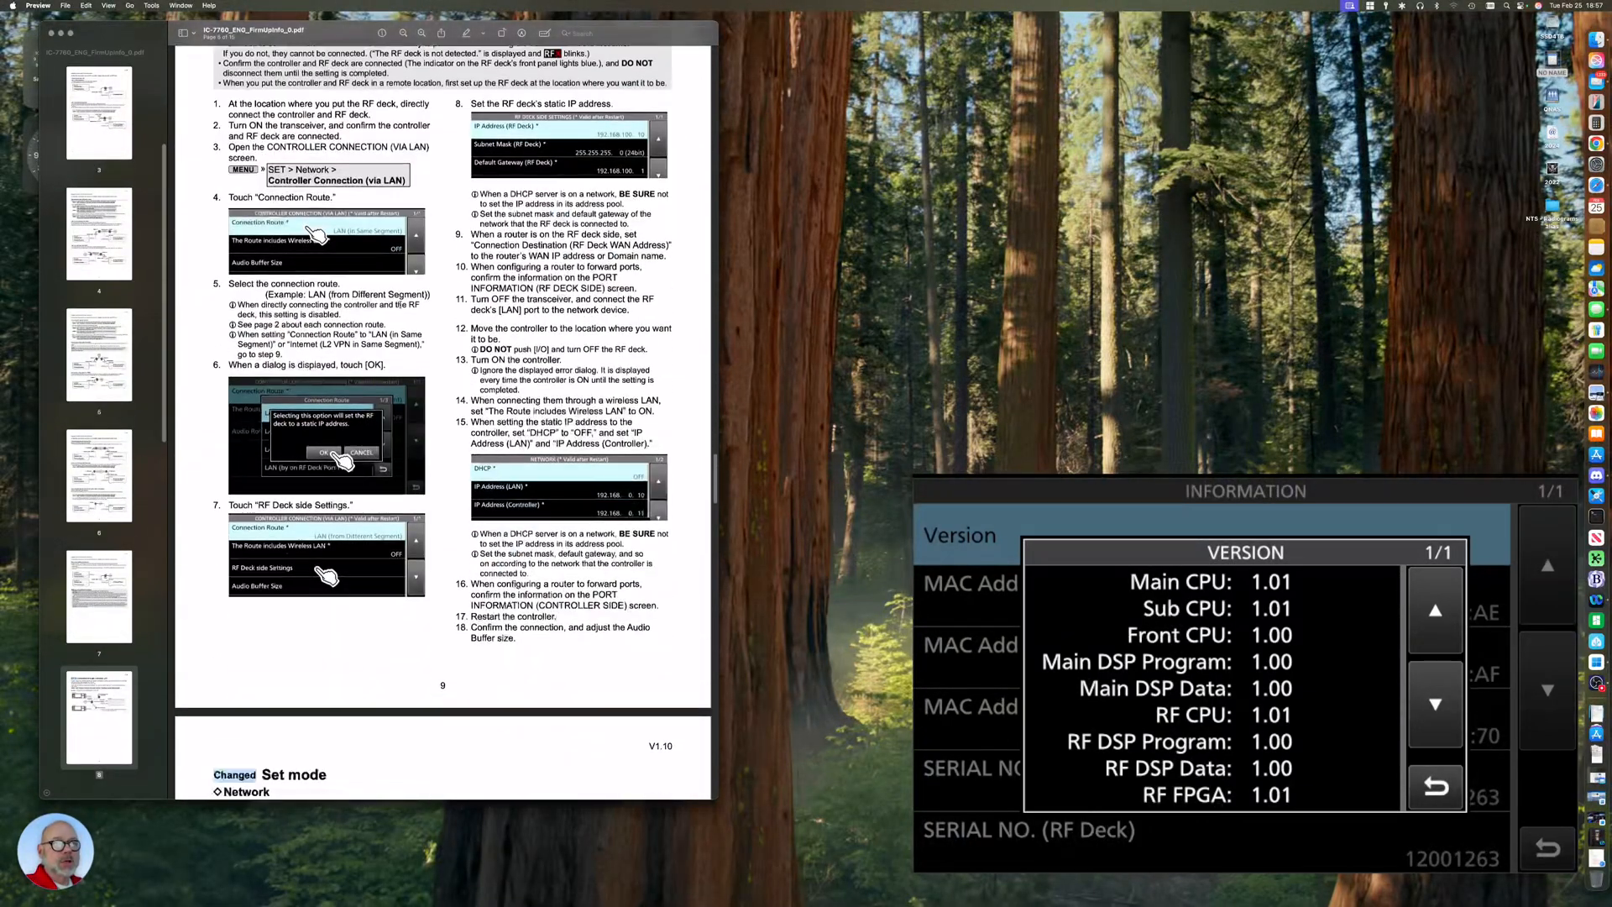
scroll(down, 3)
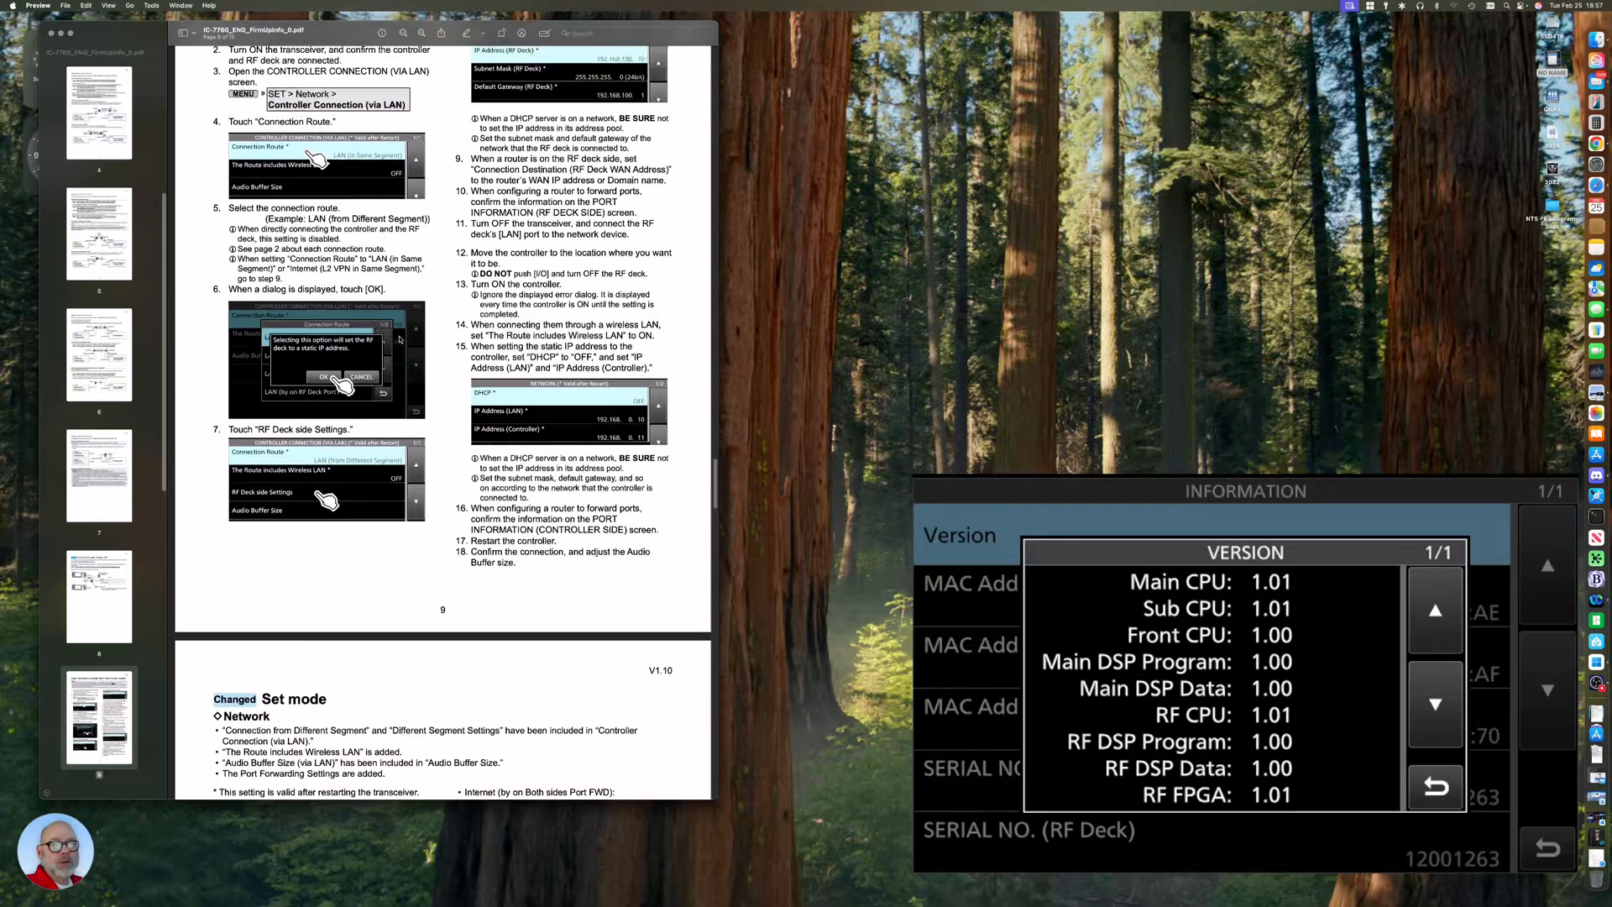
scroll(down, 3)
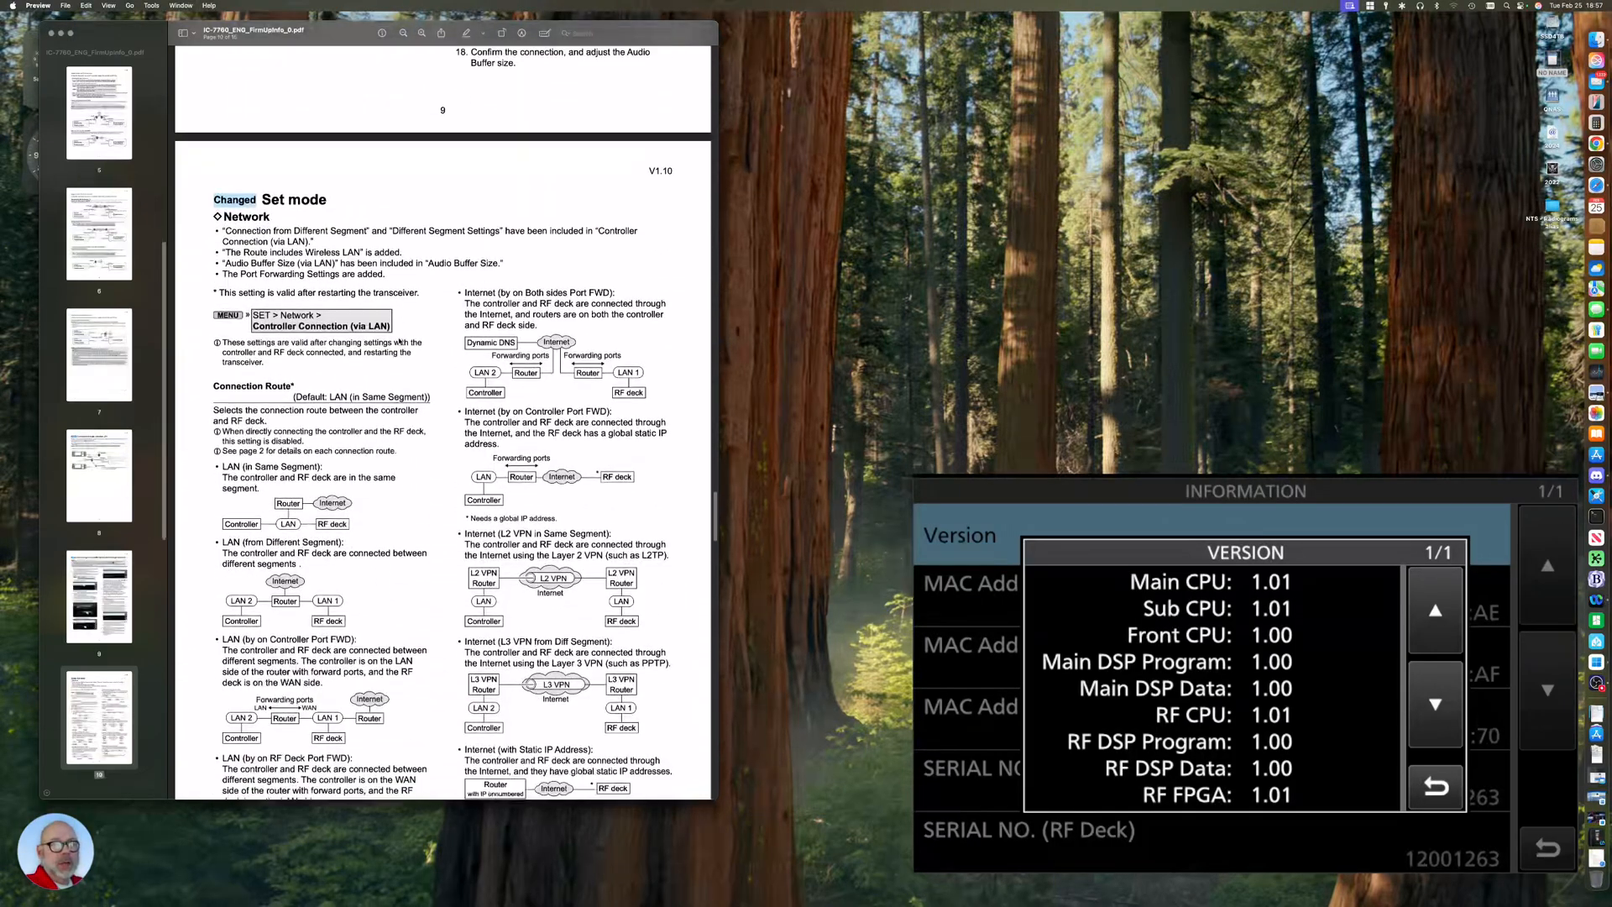
scroll(down, 3)
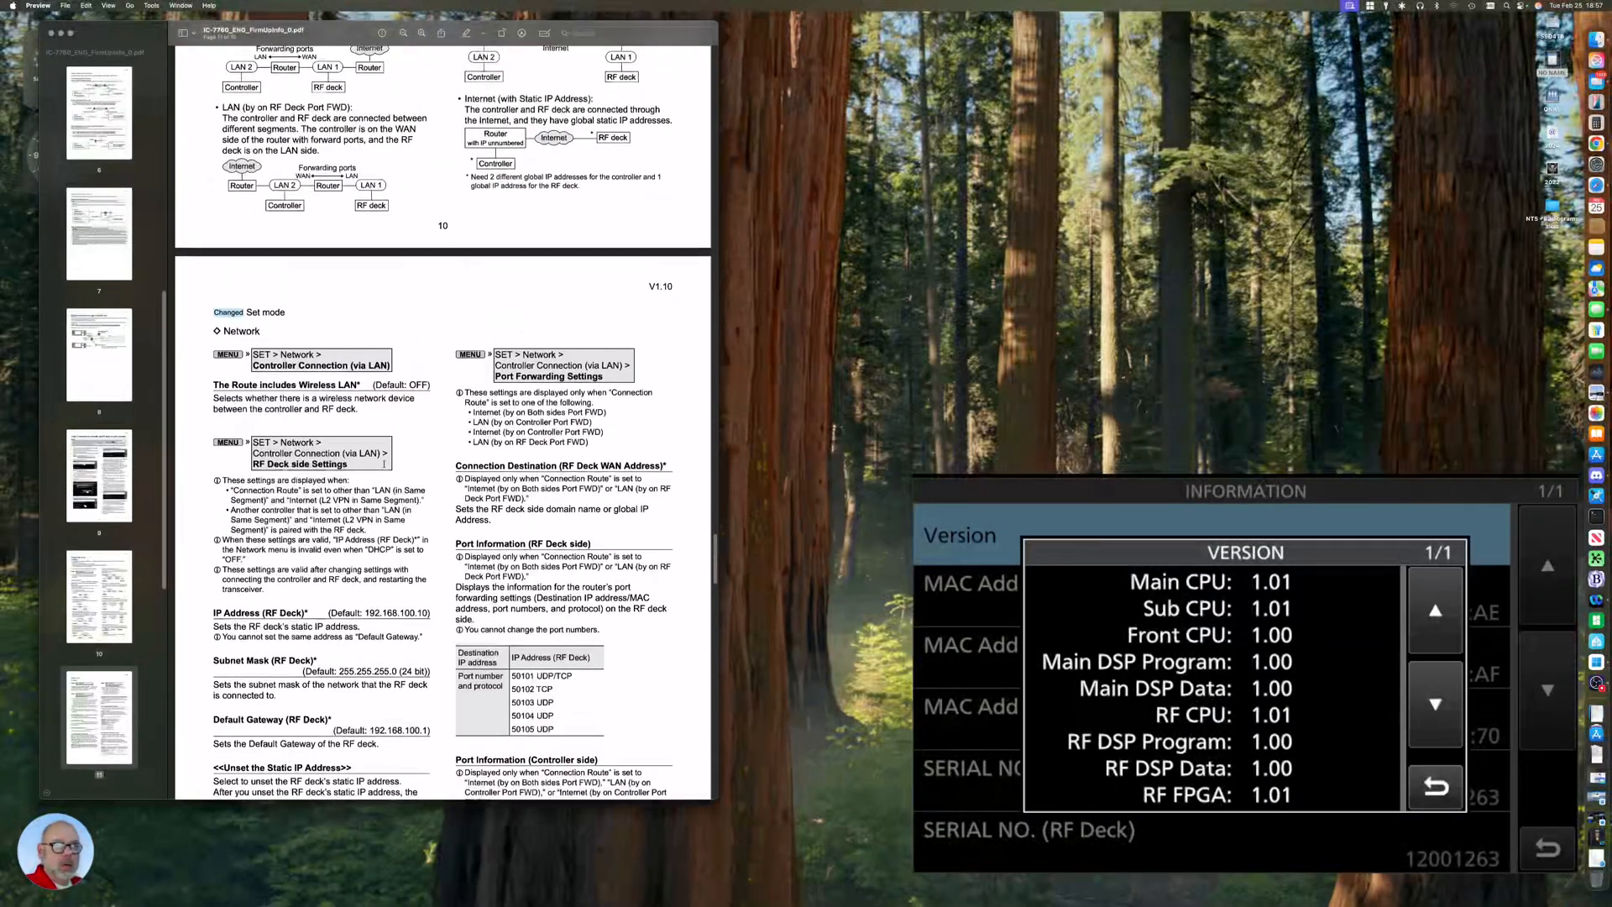
scroll(down, 3)
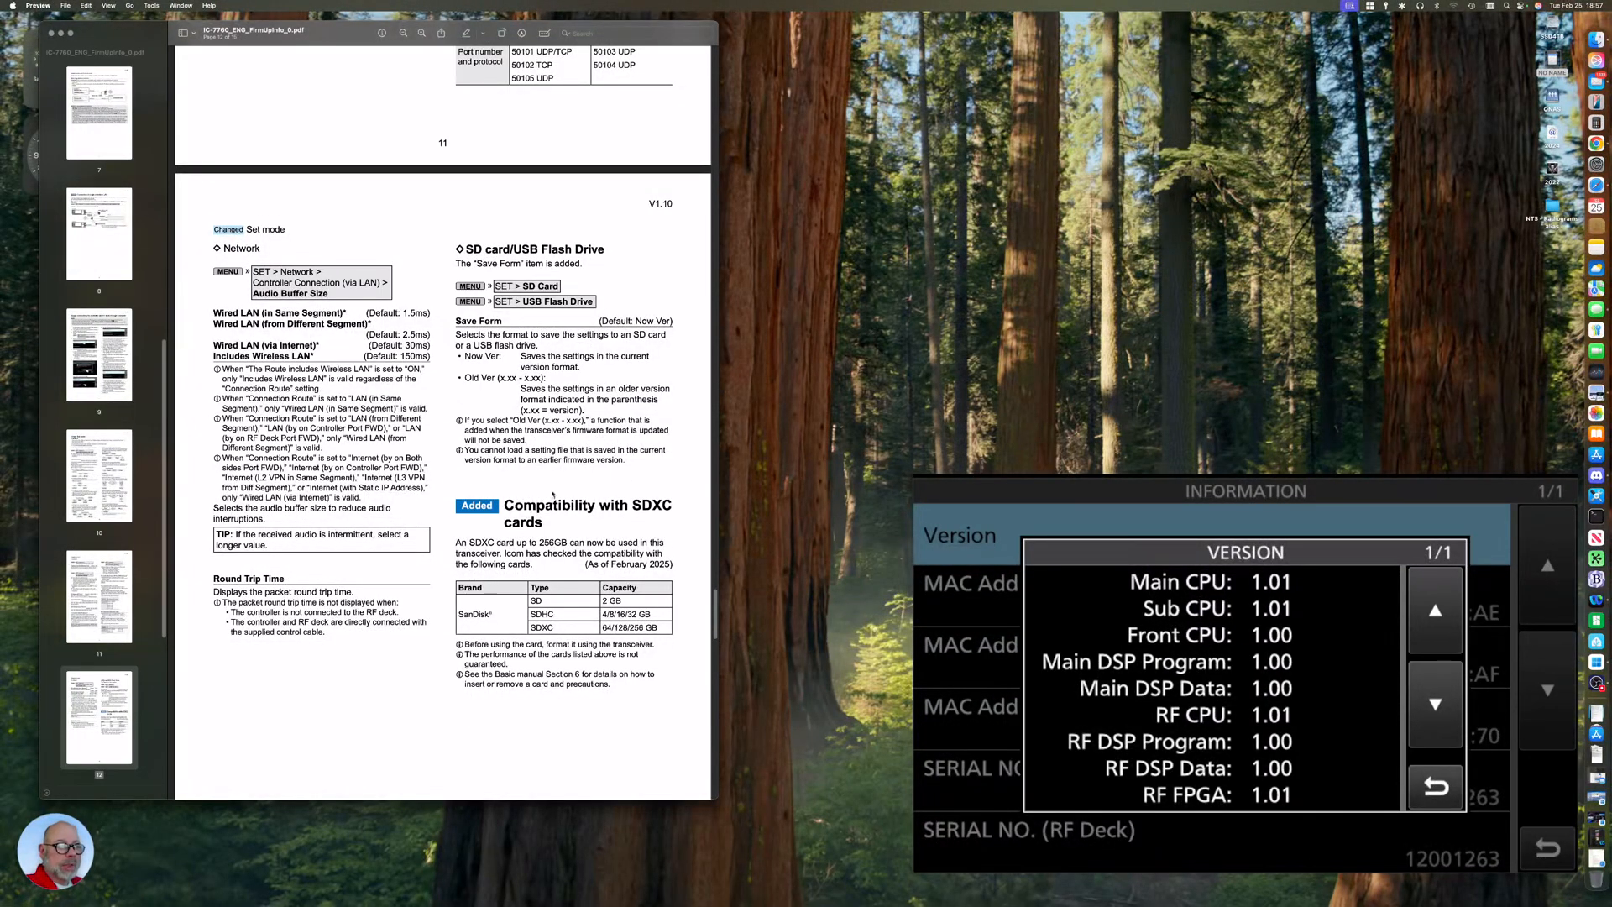
scroll(down, 3)
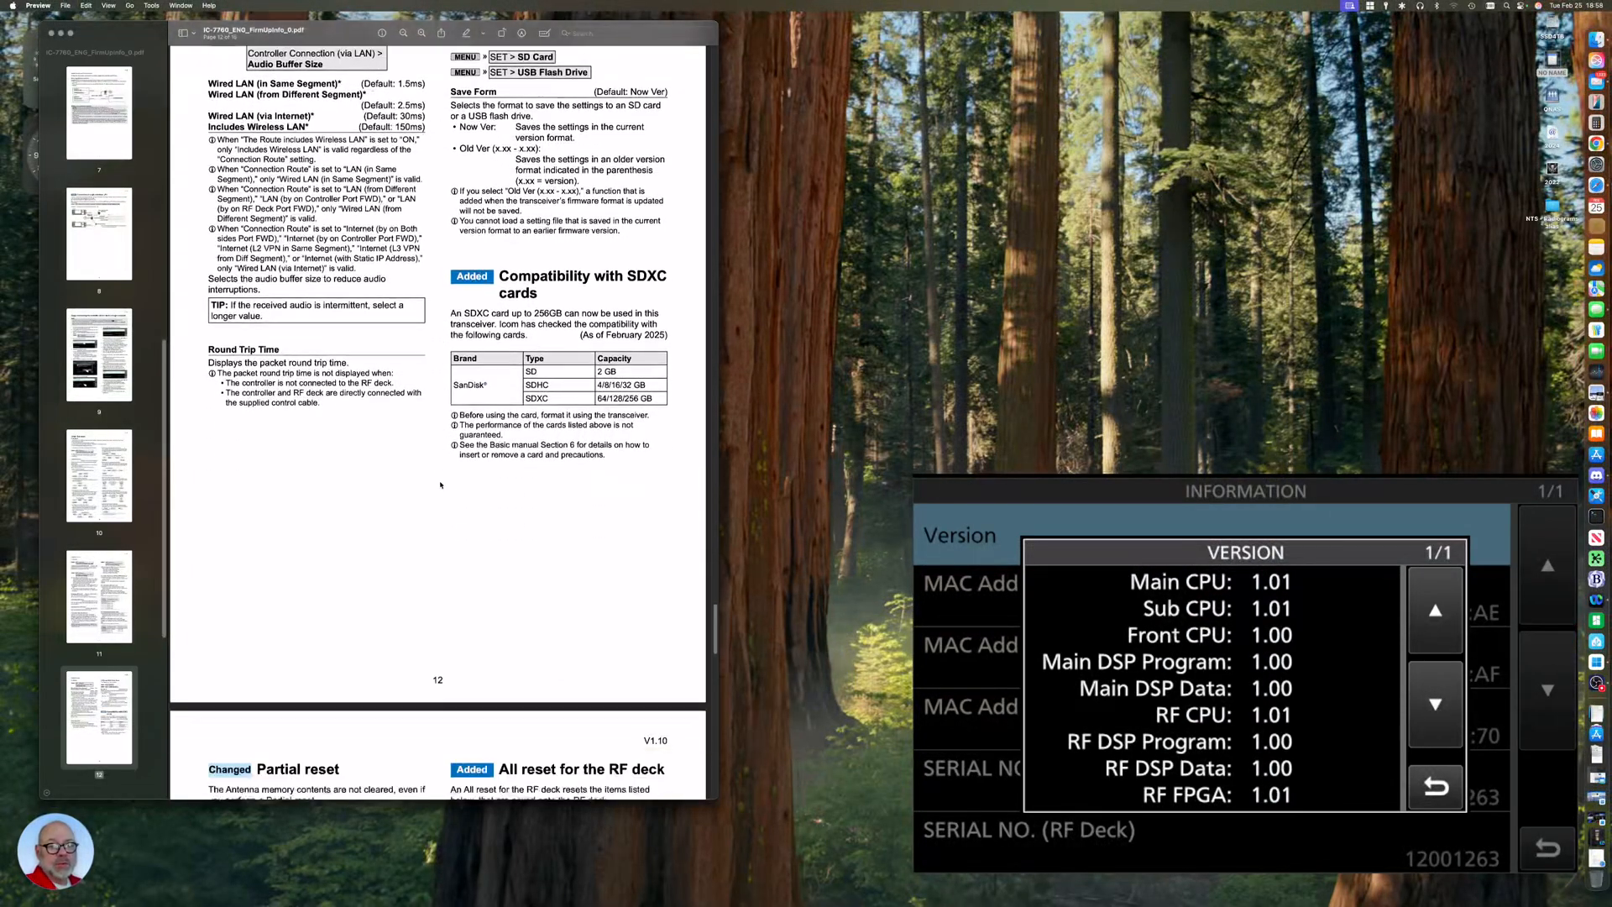
scroll(down, 3)
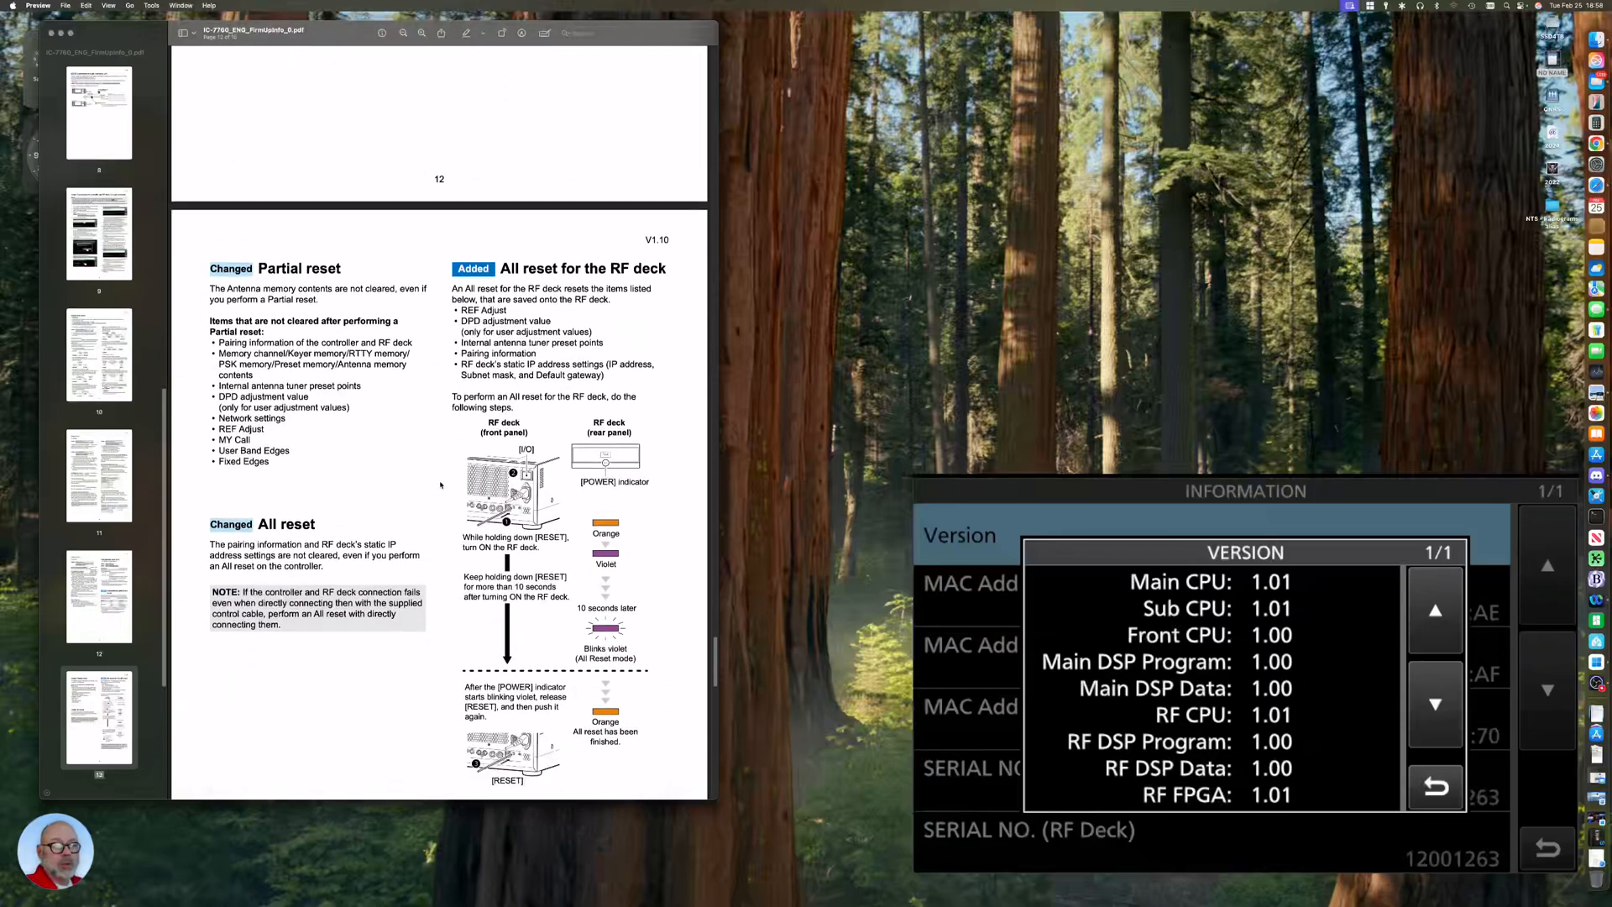
scroll(down, 3)
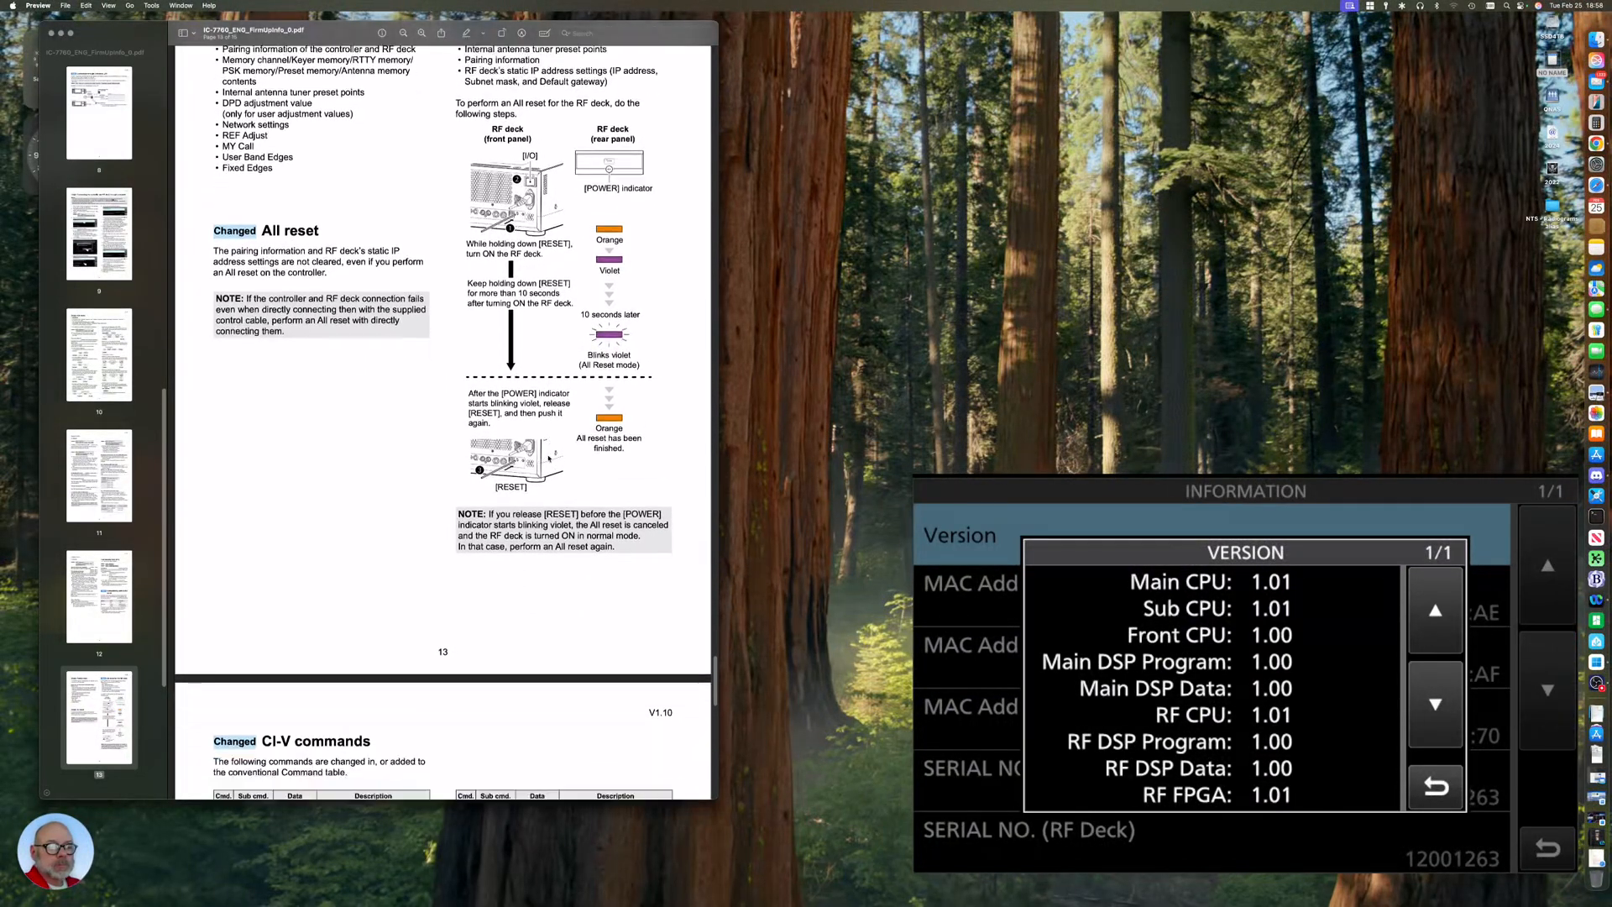
scroll(down, 3)
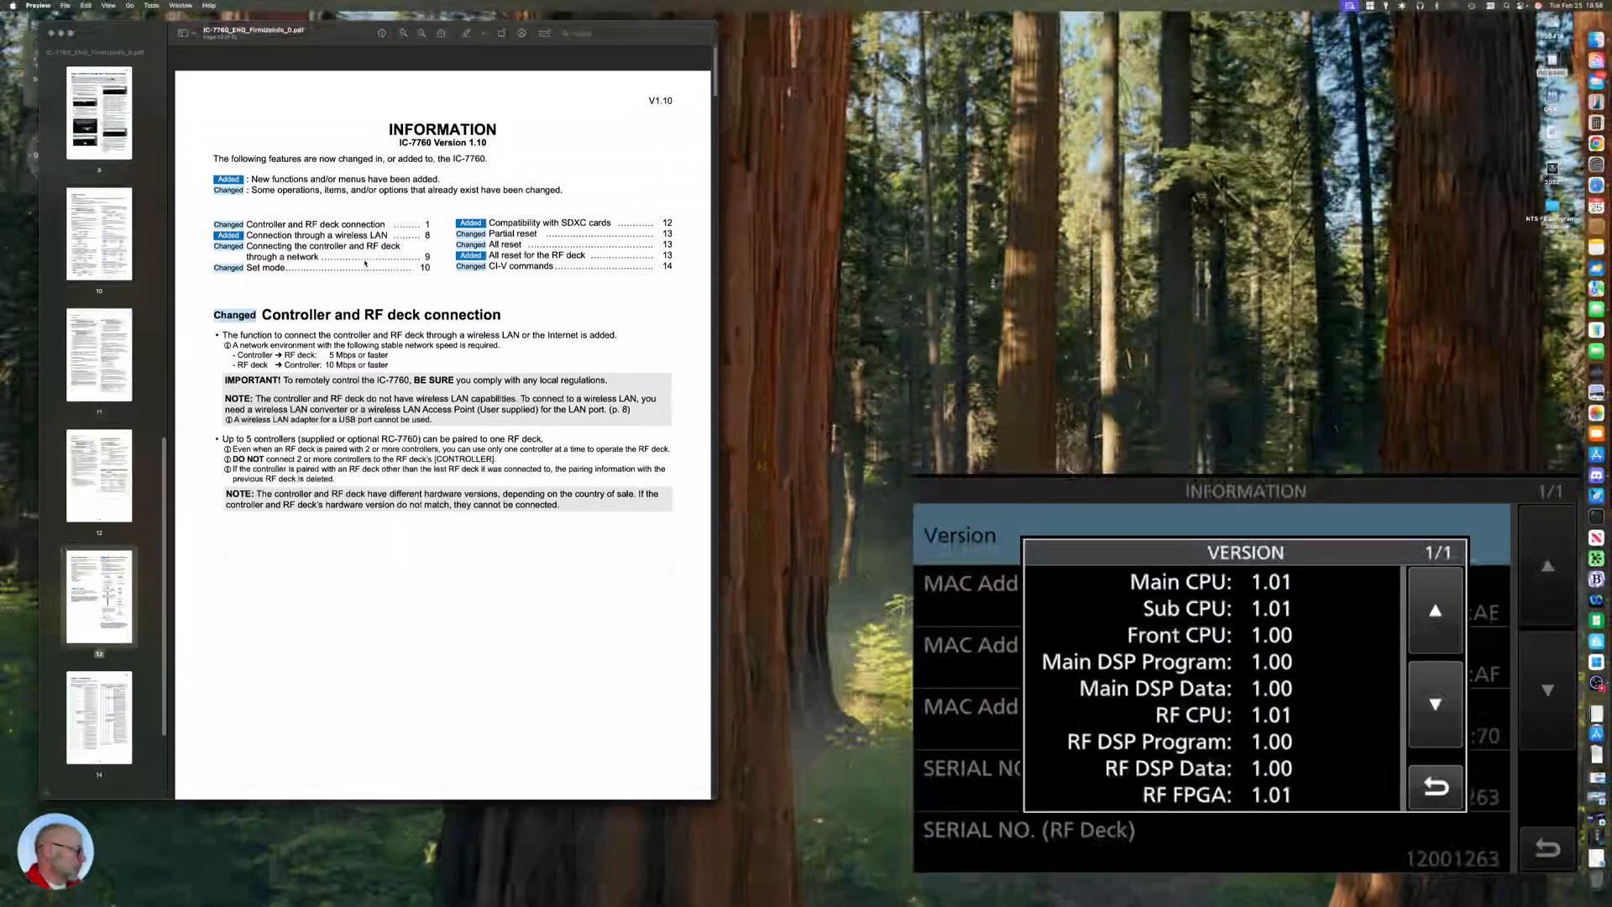
click(1435, 786)
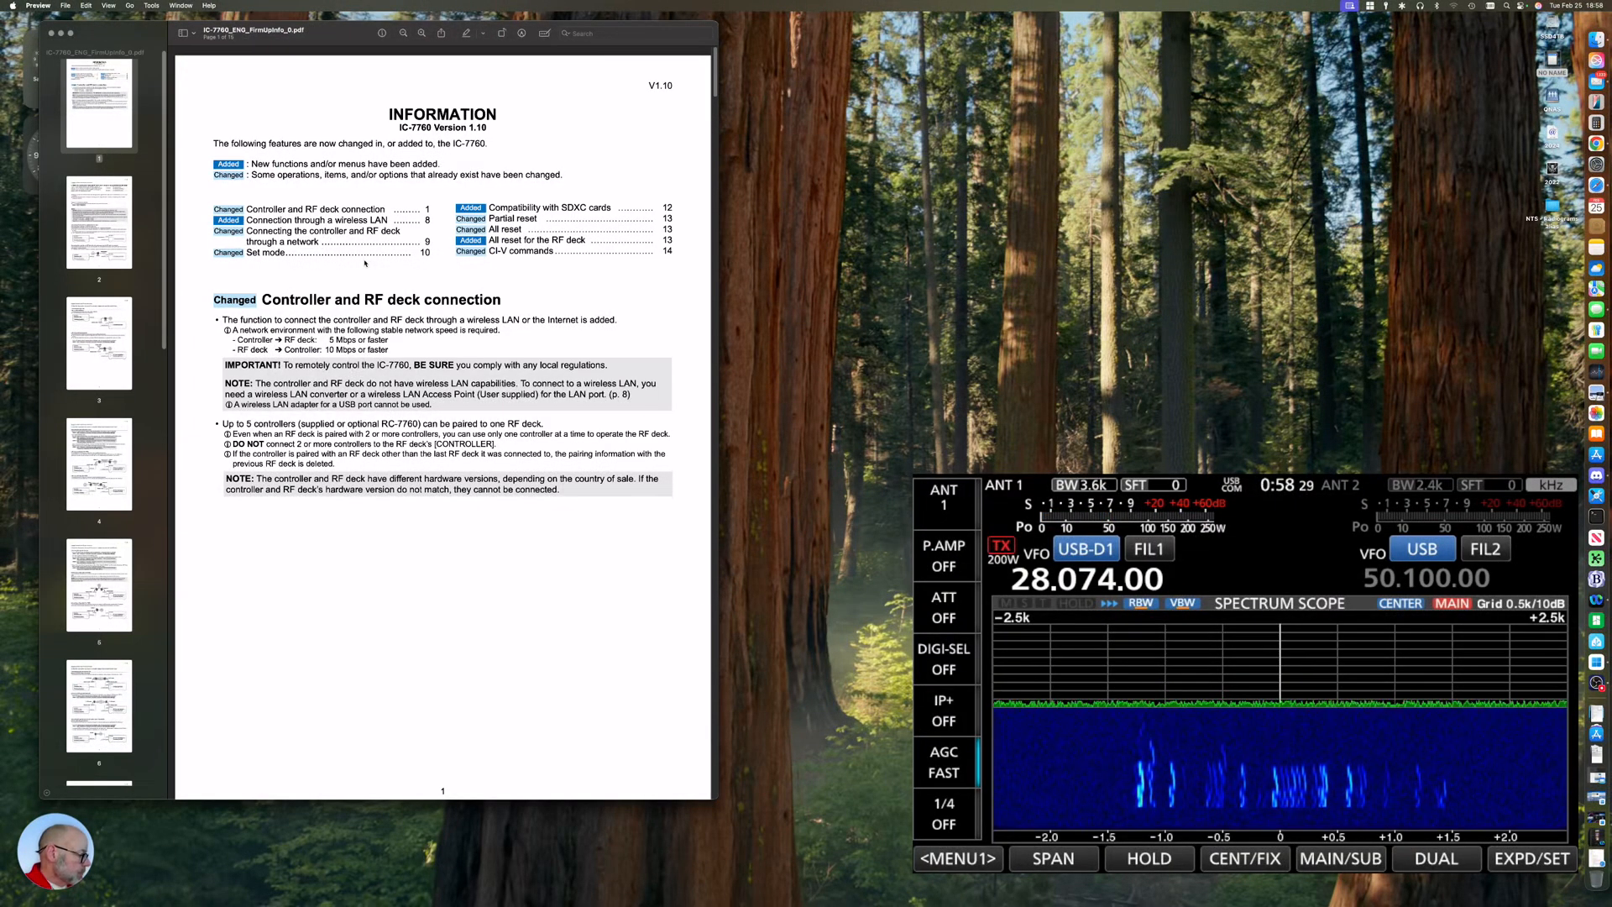
Navigate MENU > SET, visit Others > Information, then back out to the SD Card settings.
click(956, 859)
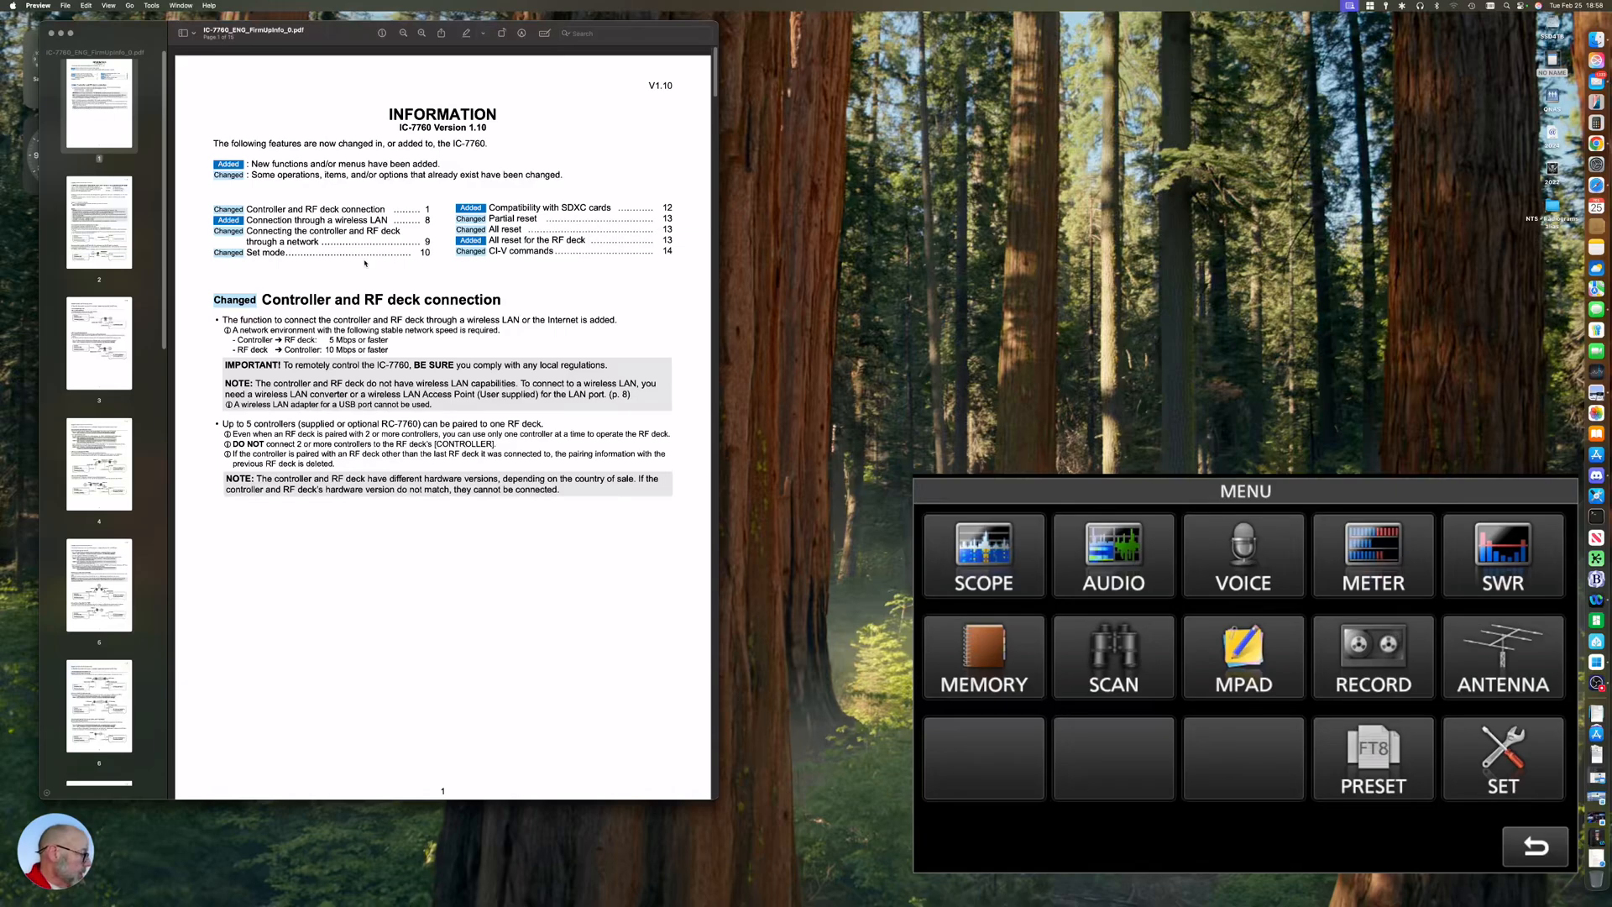
click(1502, 757)
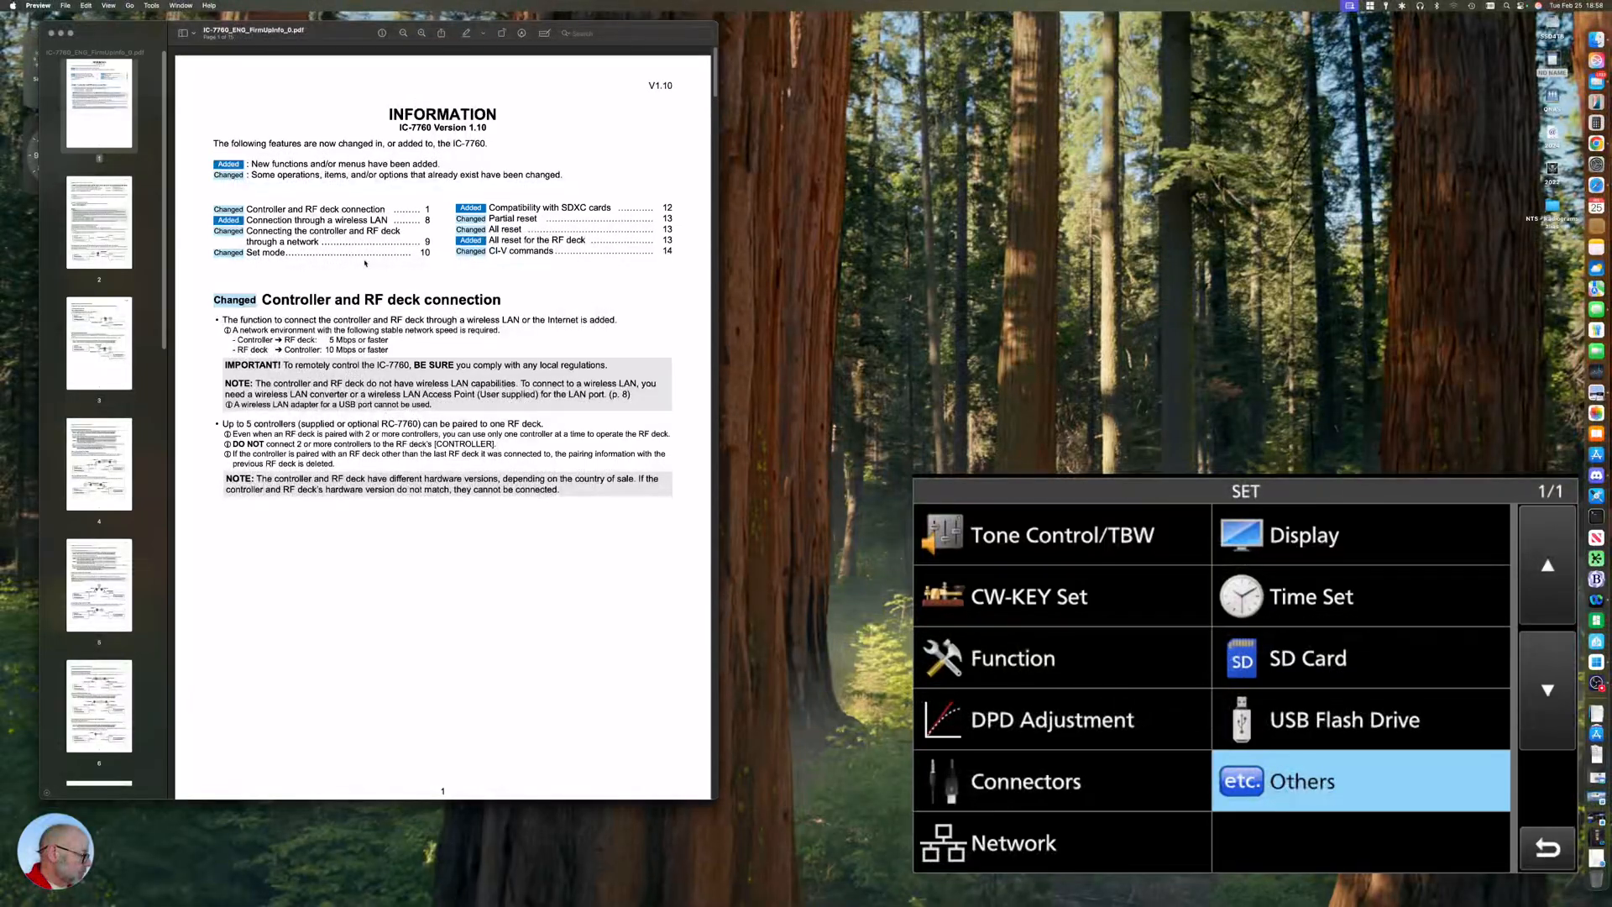
click(1300, 780)
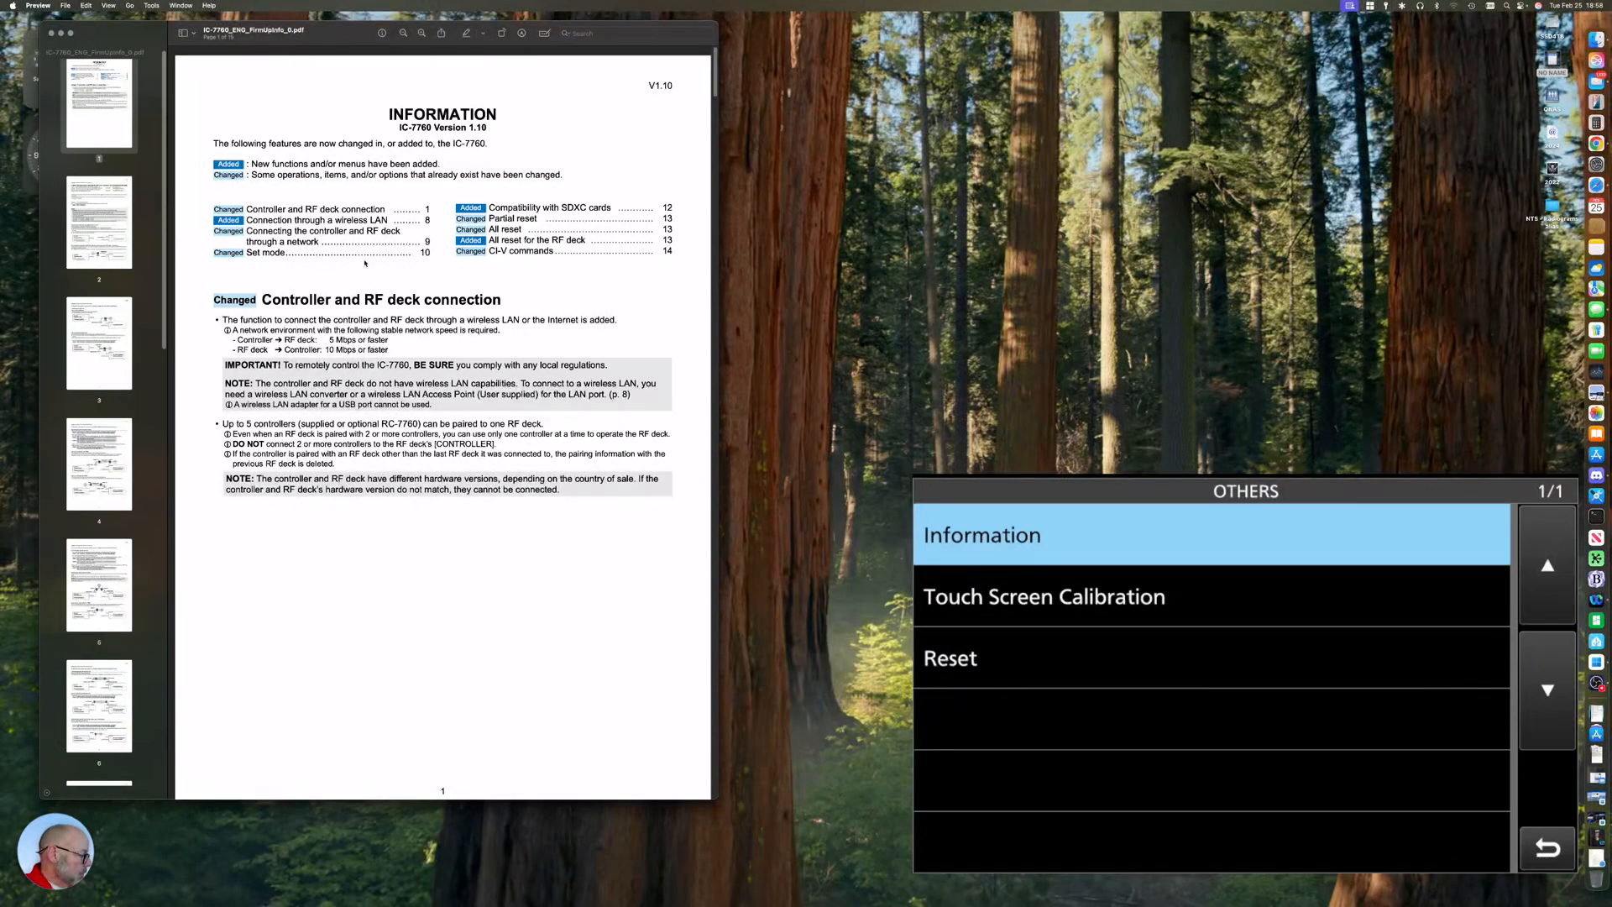
click(980, 535)
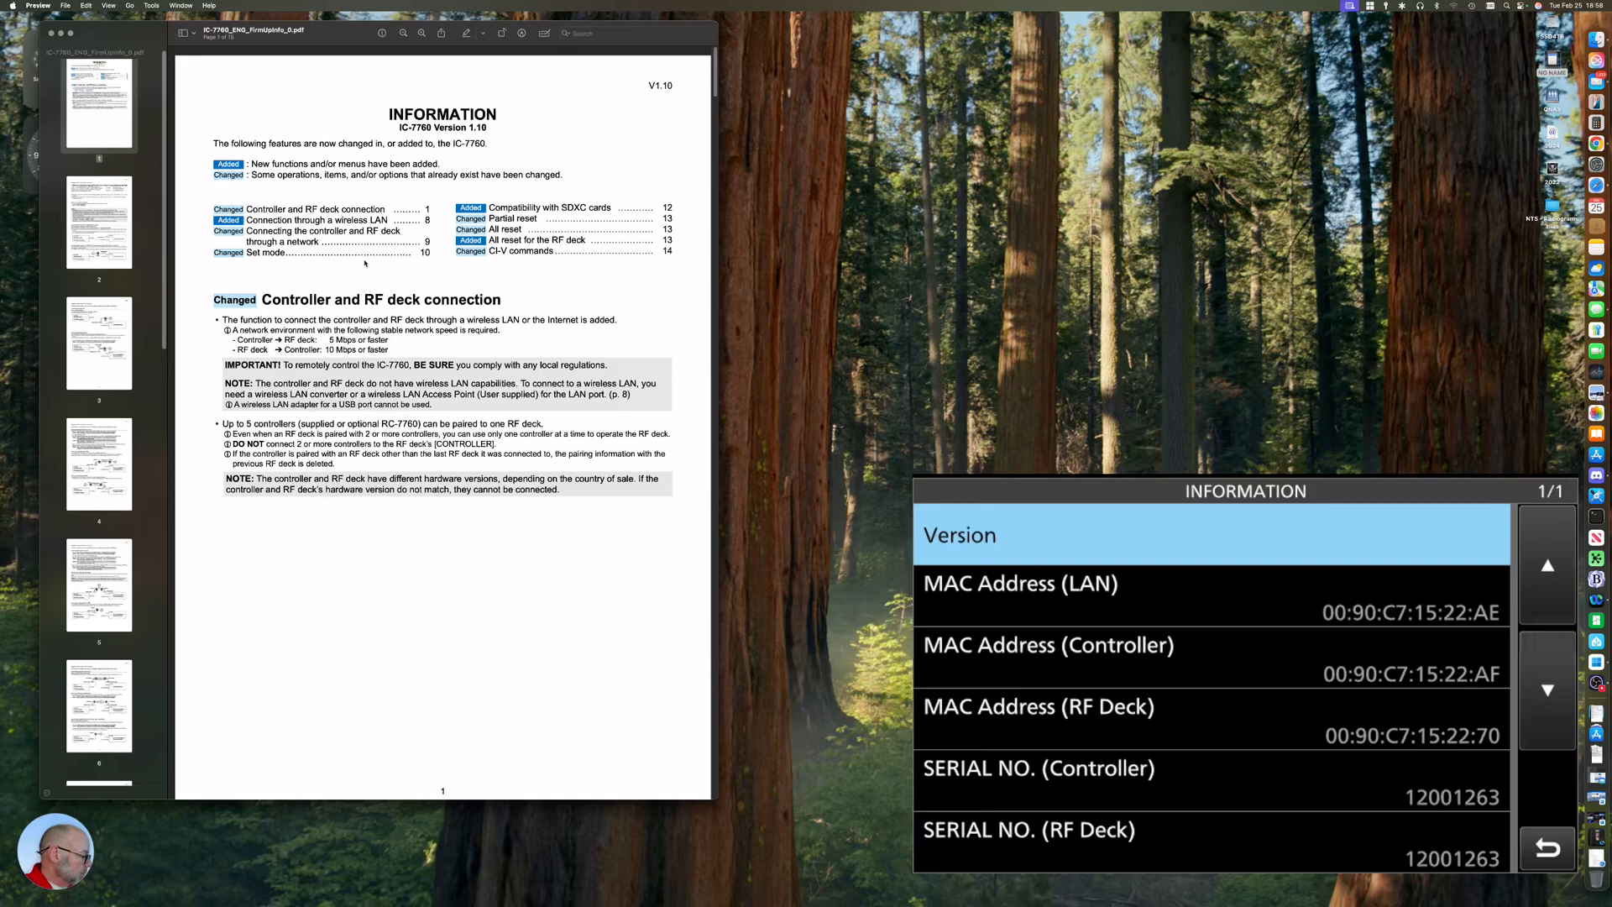
click(1548, 846)
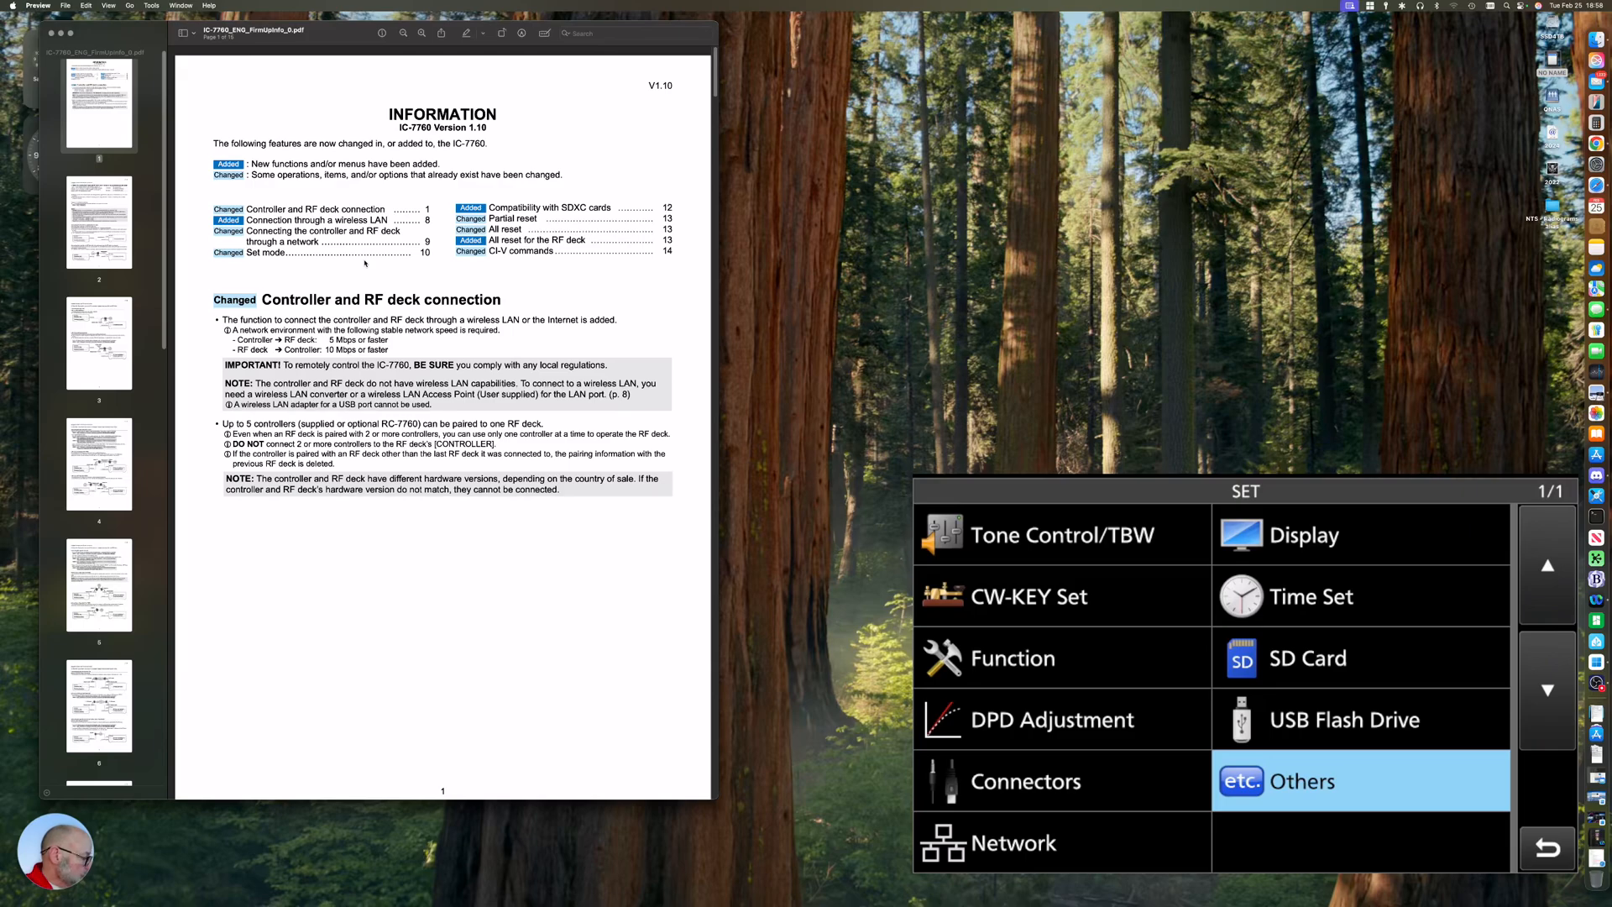
click(1306, 659)
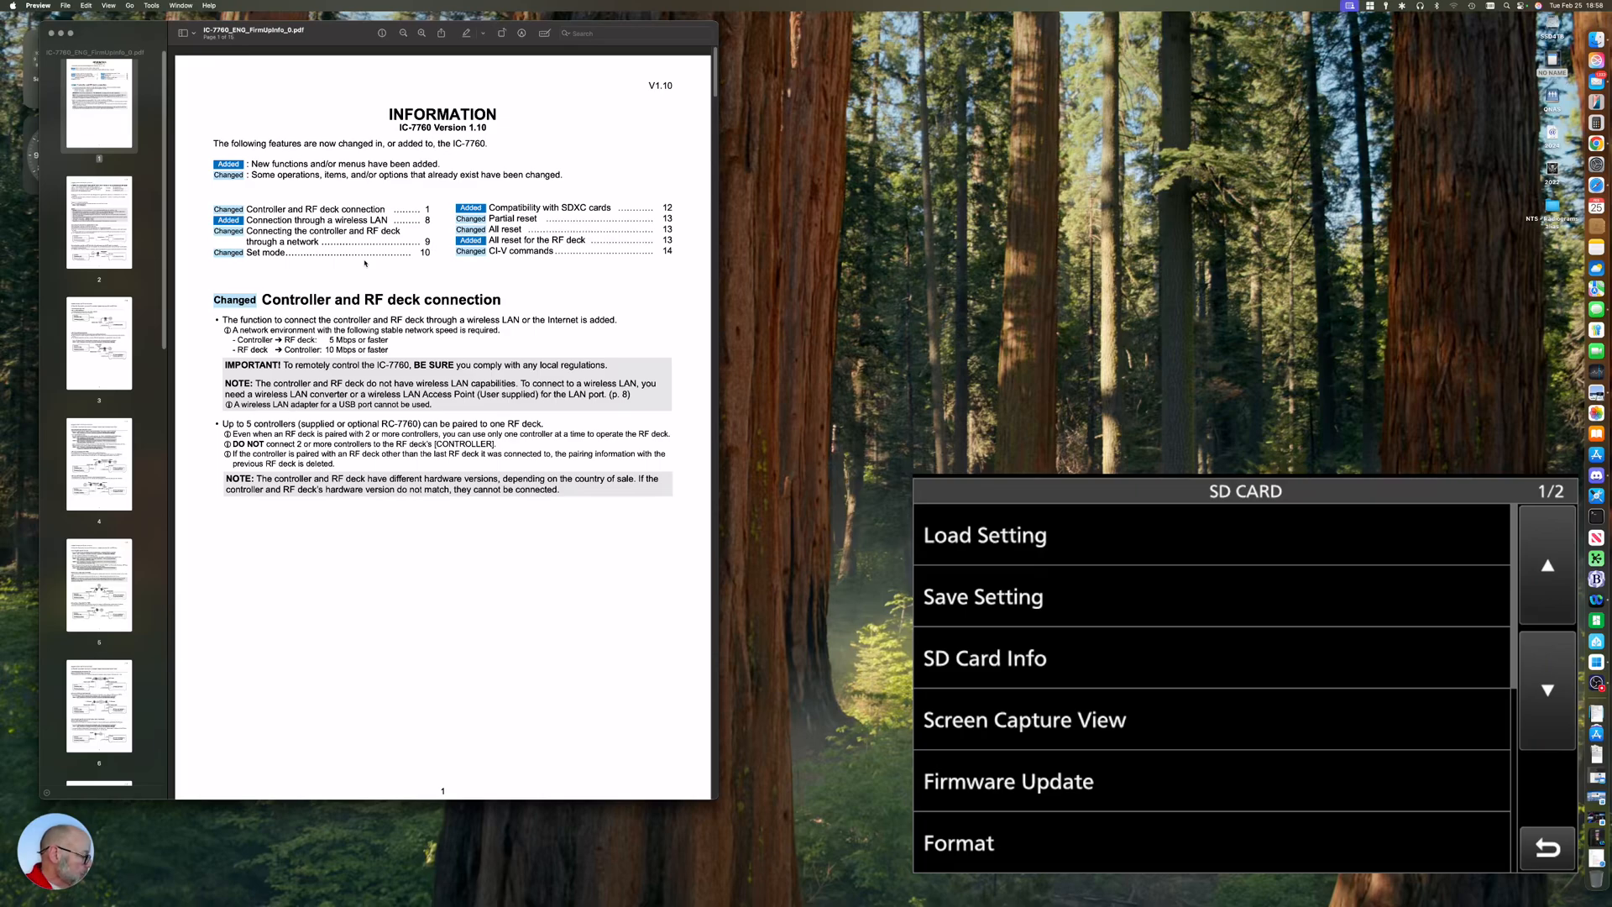
Begin Firmware Update, accept the precautions and pass the settings backup reminder.
click(1008, 782)
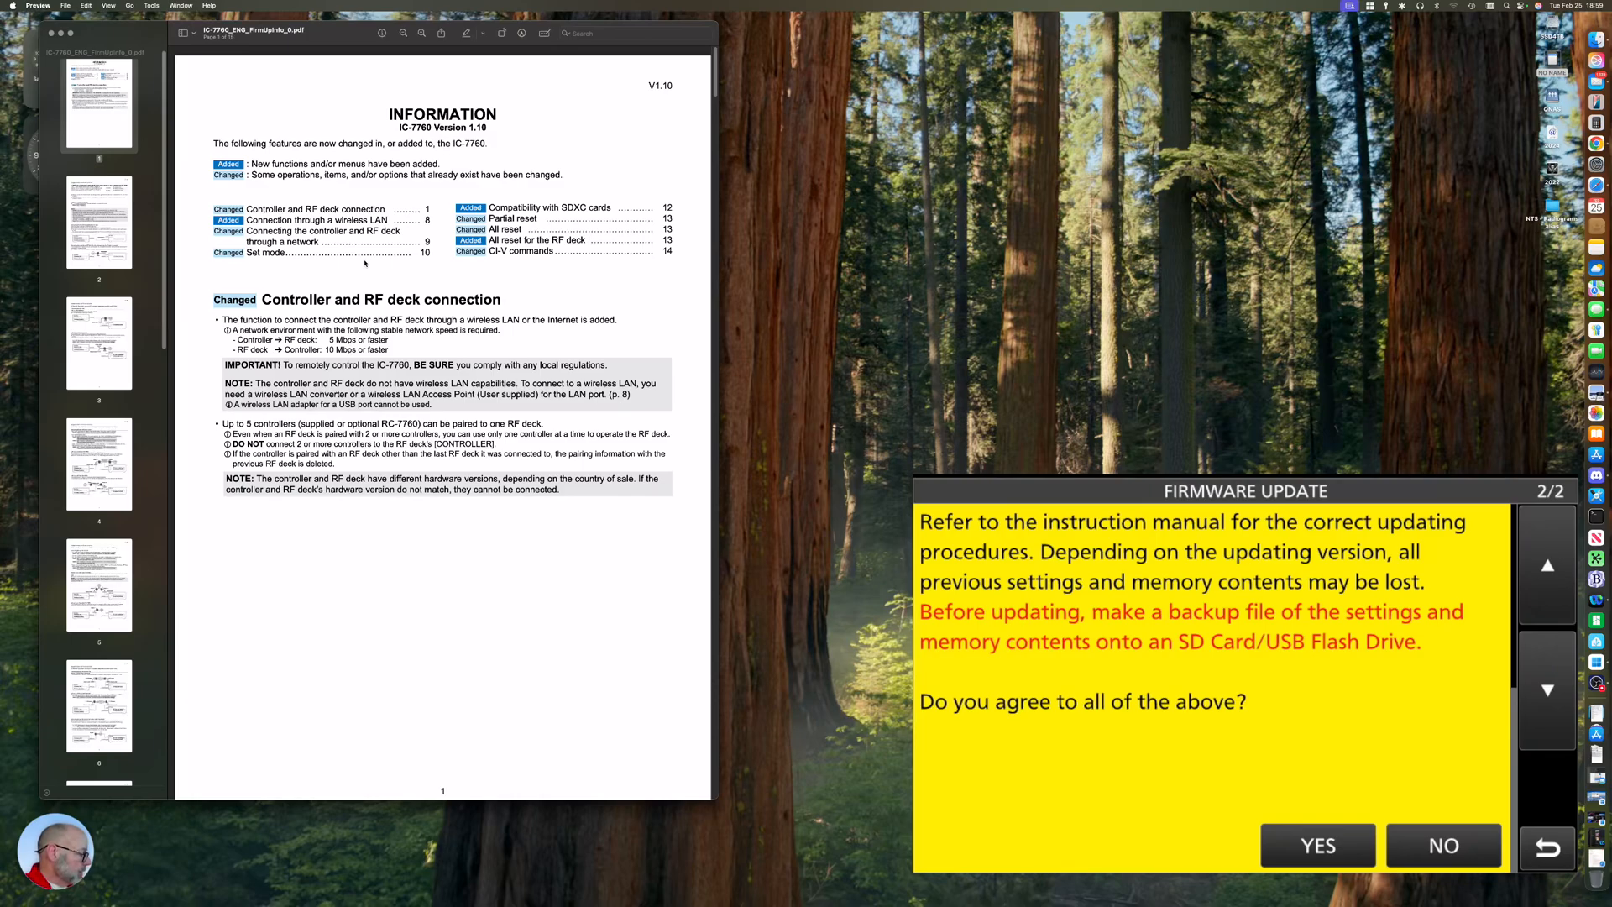
click(1317, 846)
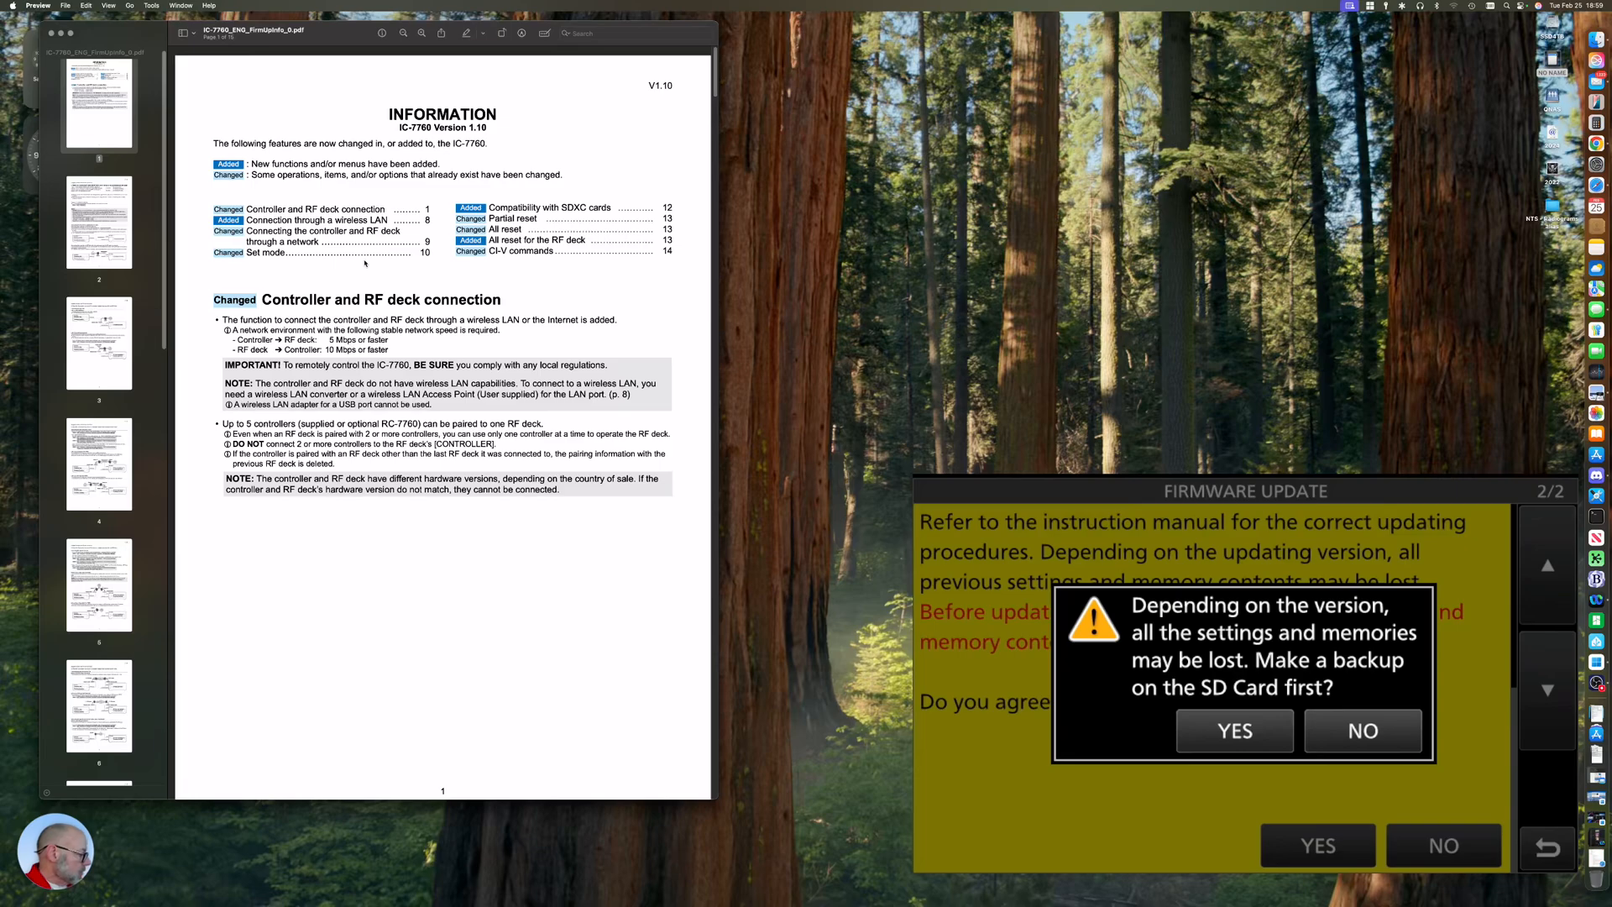
click(1234, 730)
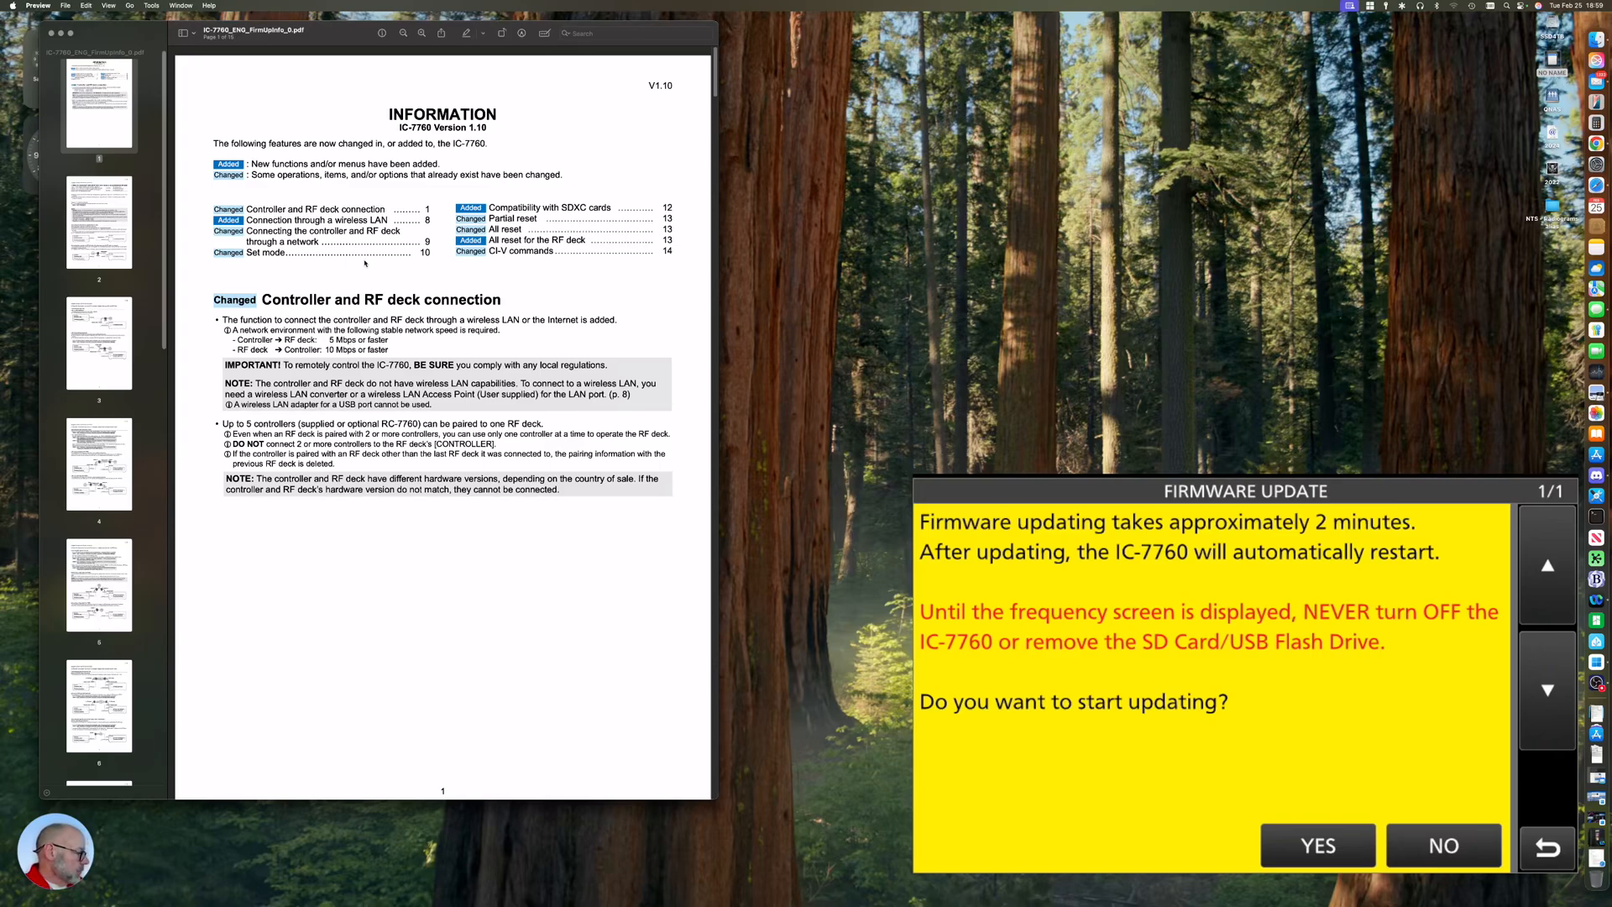
click(1317, 846)
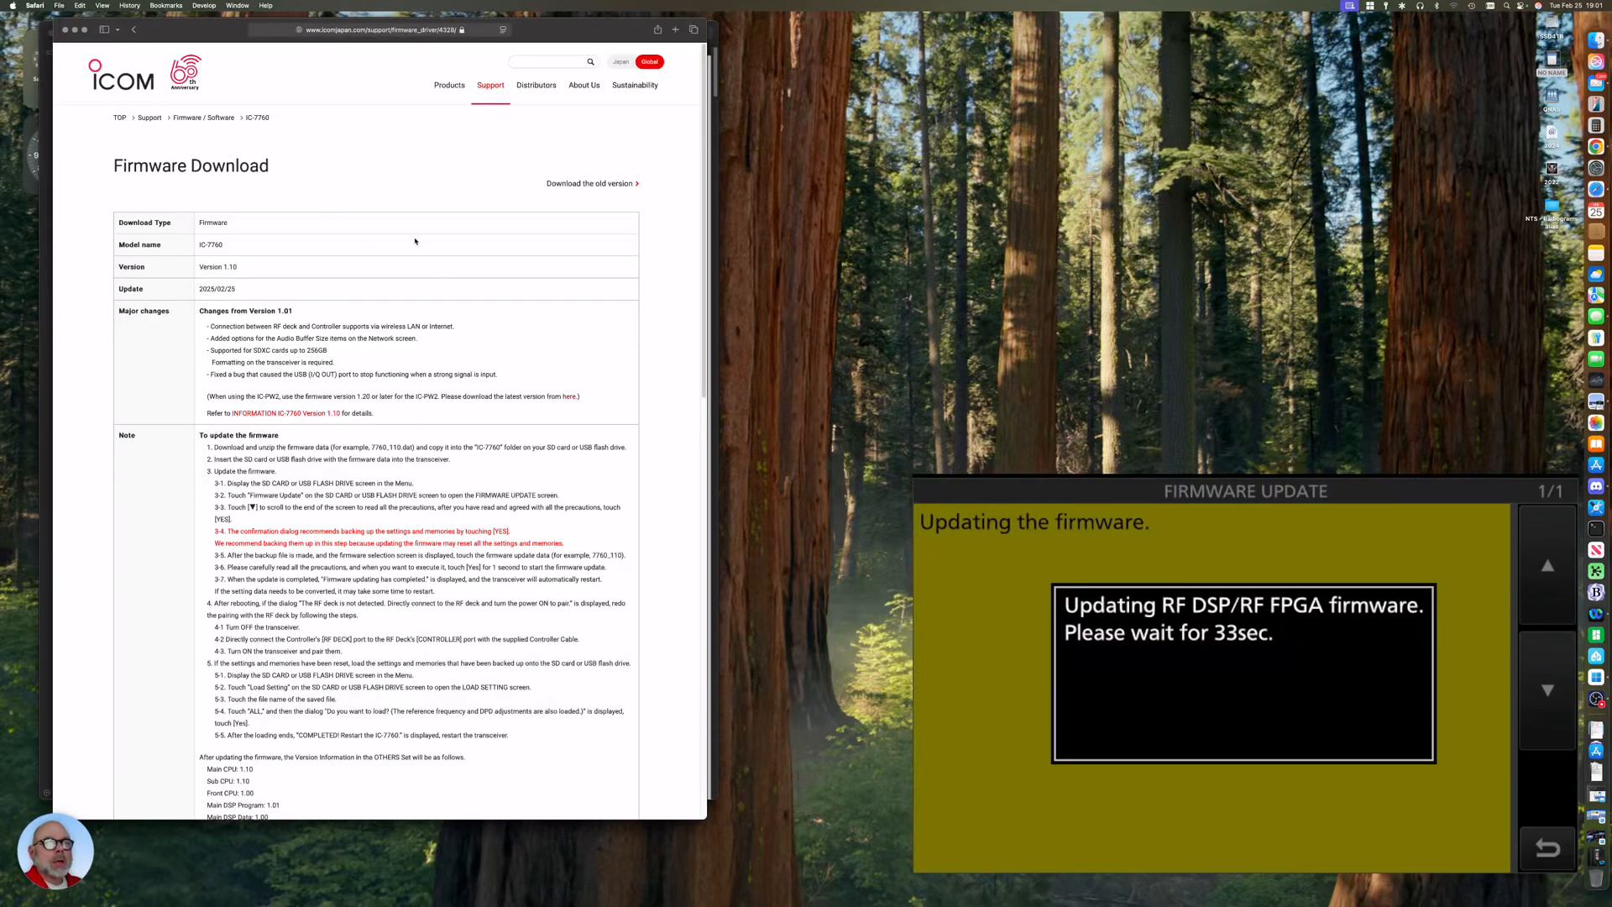
Scroll the Icom Firmware Download page to reread the update notes during the update.
scroll(down, 3)
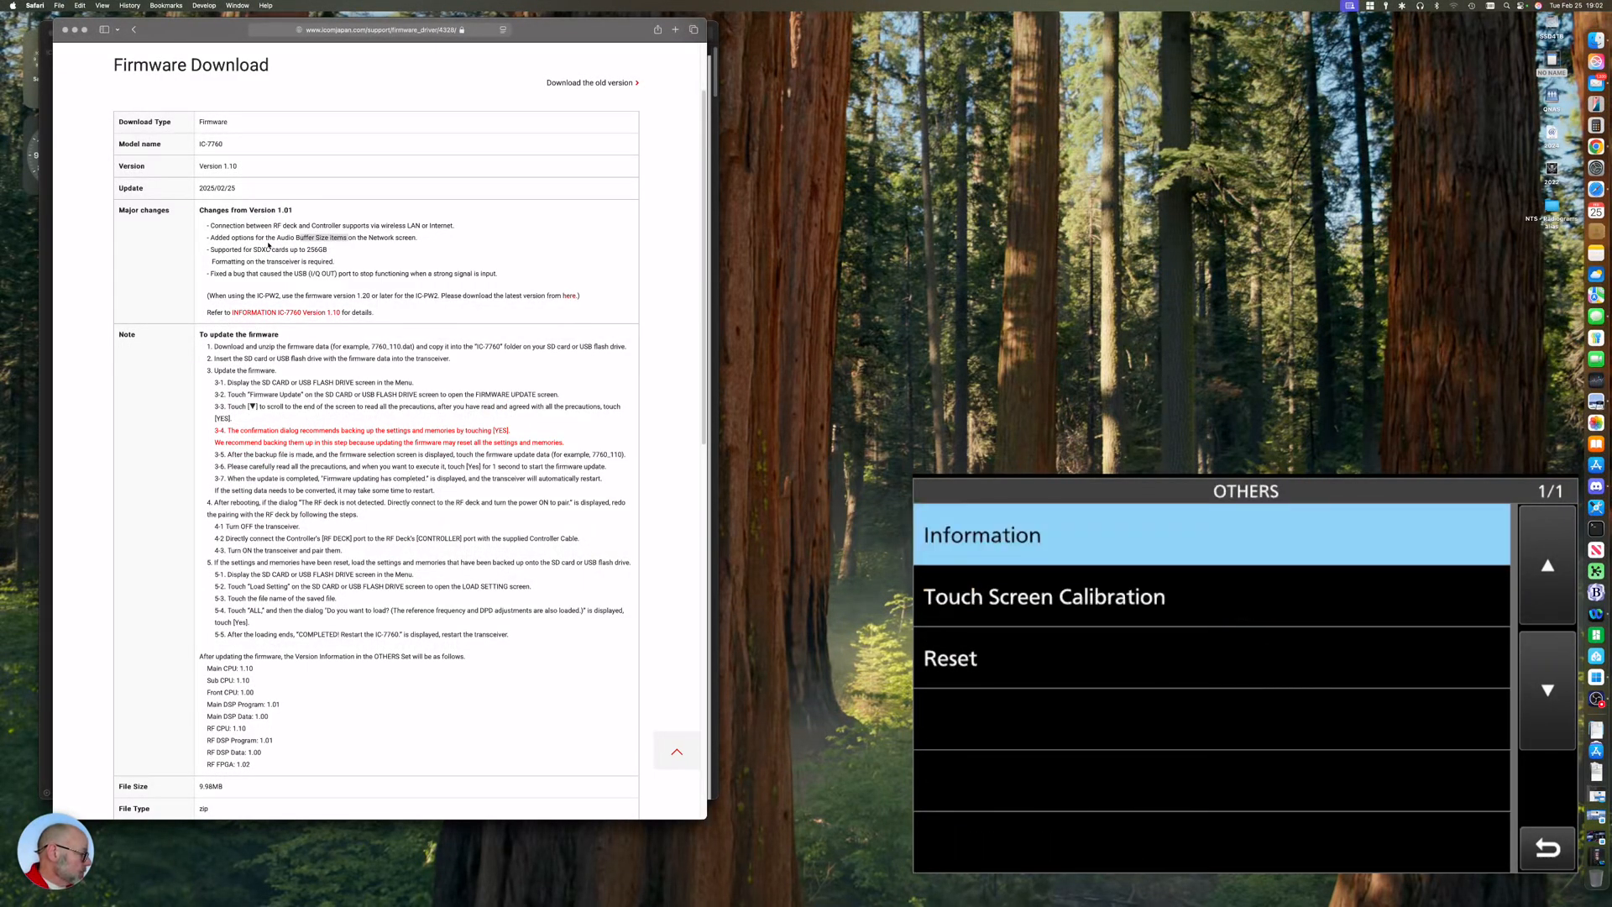
Confirm the Version screen shows Main CPU 1.10 against the web page, then return to SET.
click(982, 535)
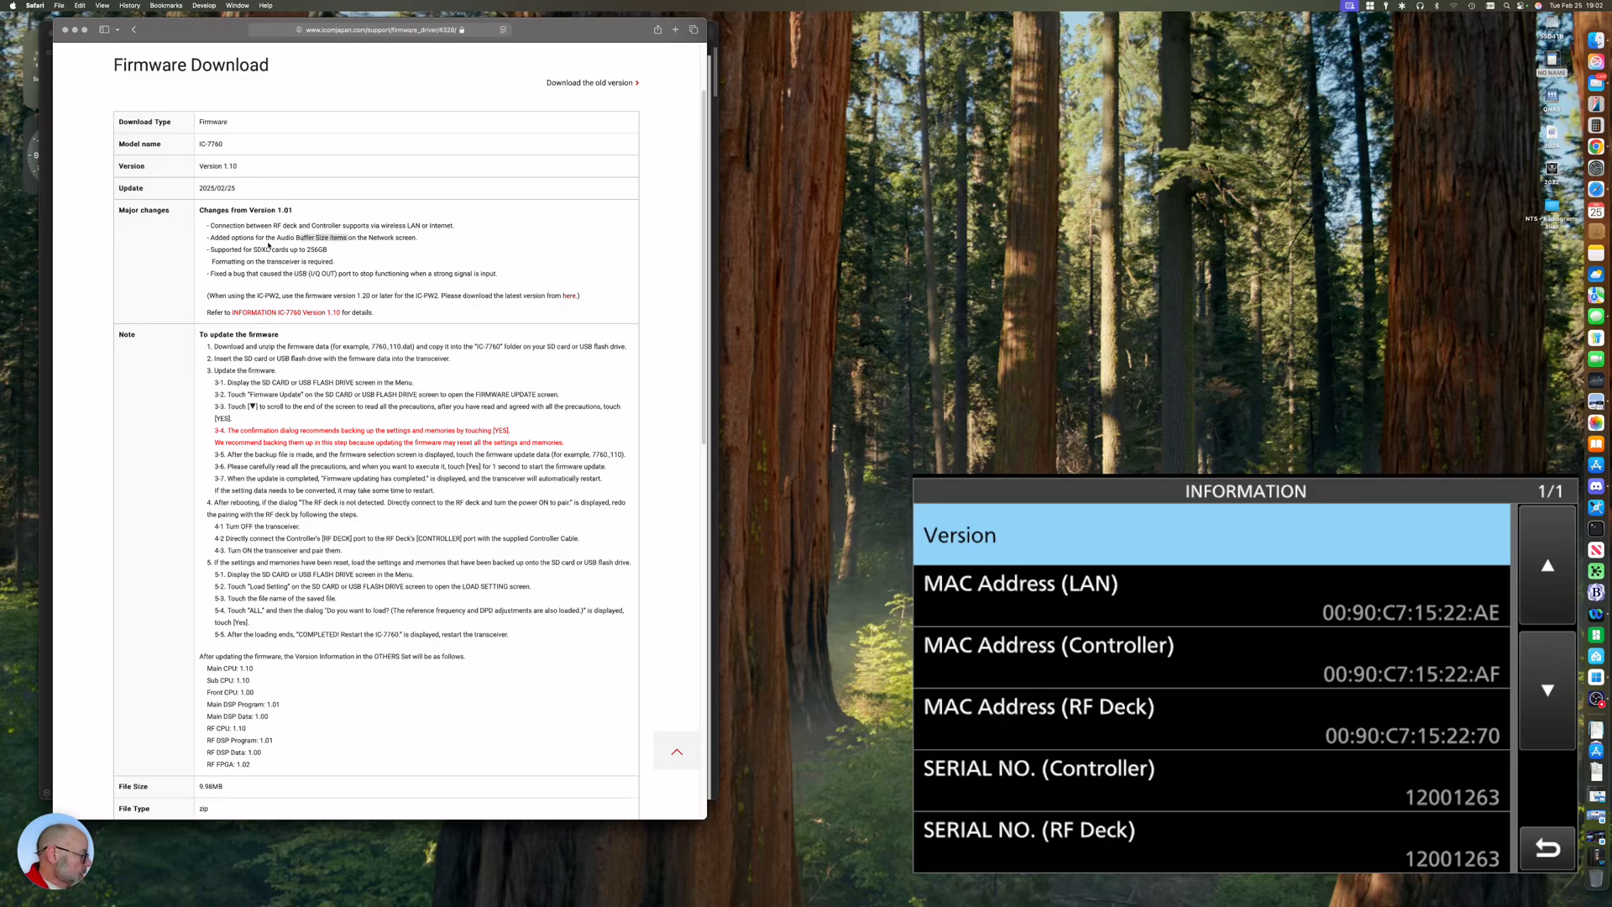
click(959, 535)
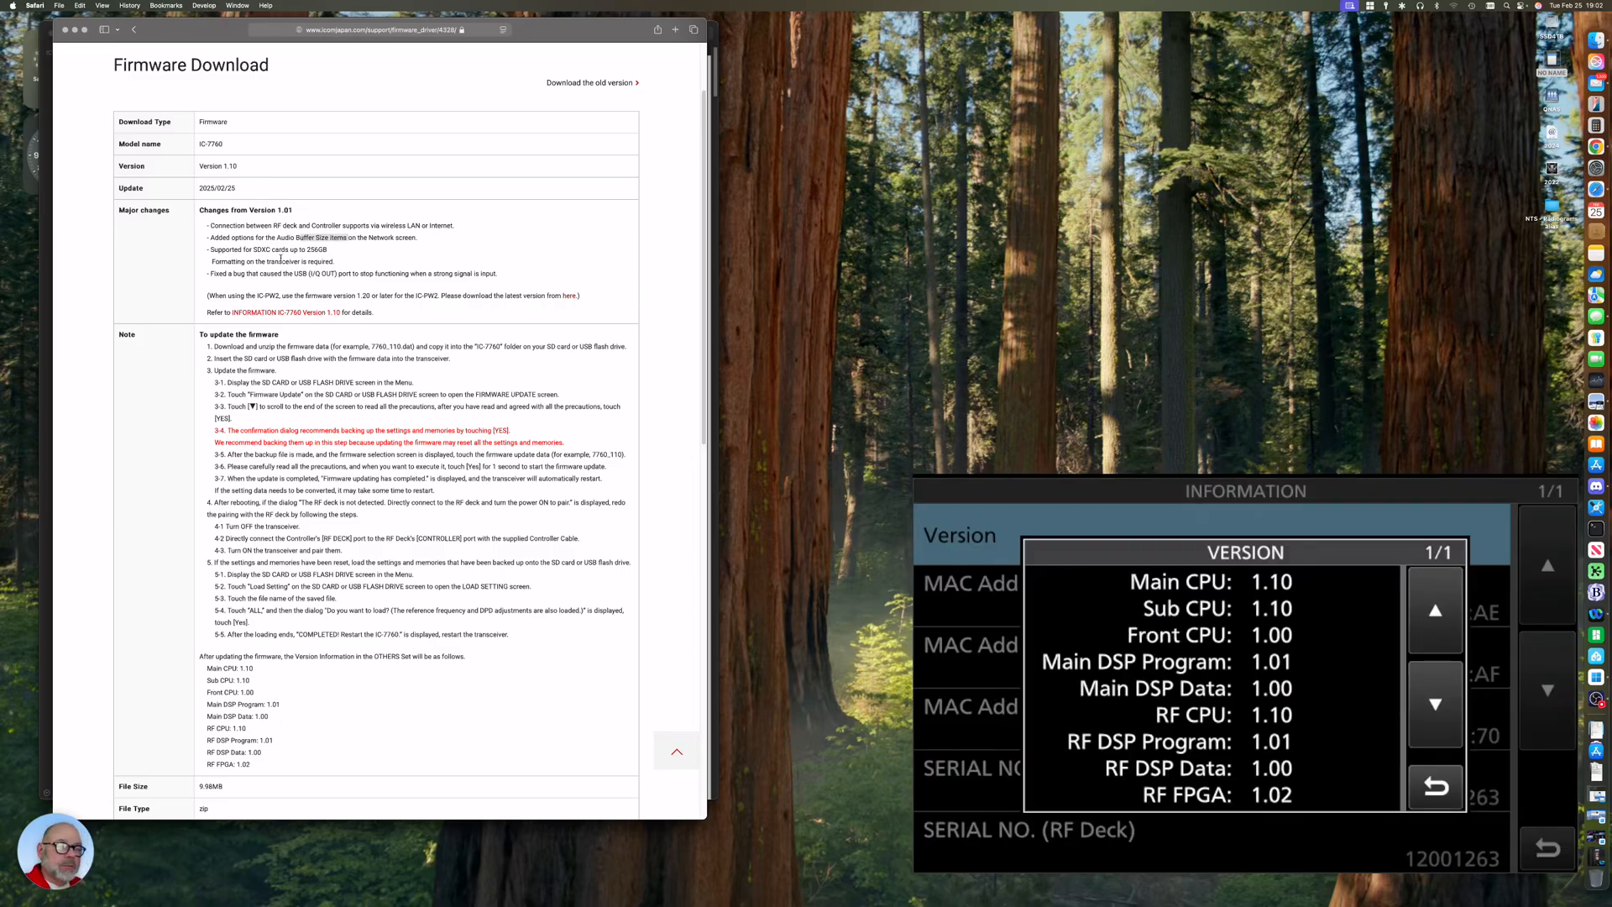
scroll(down, 3)
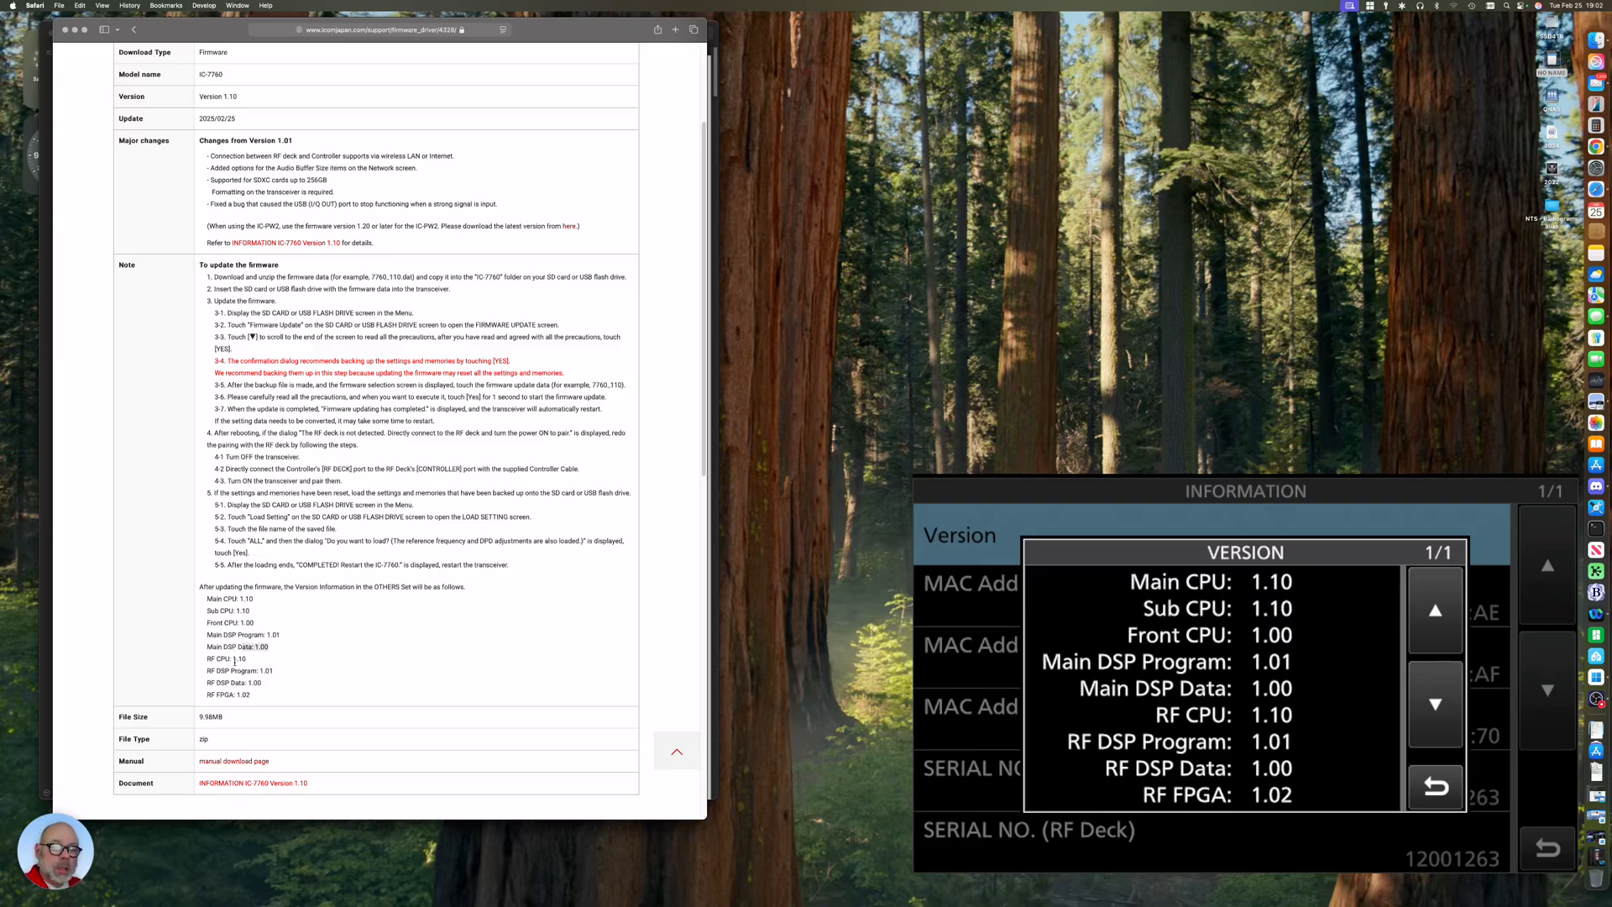
double_click(224, 658)
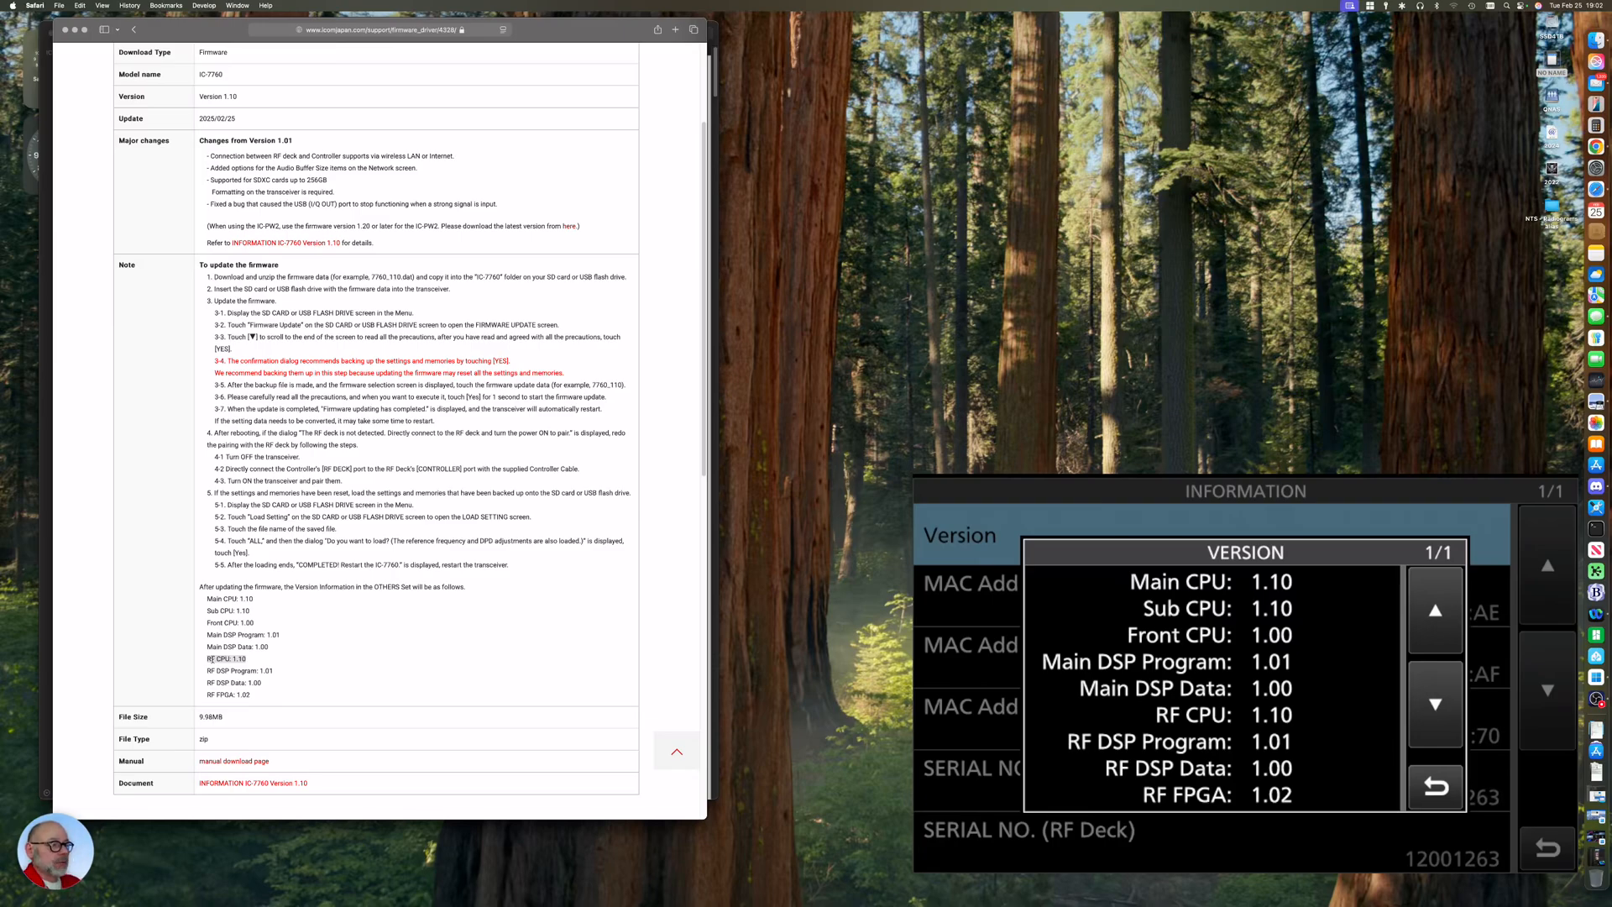
mouse_move(311, 692)
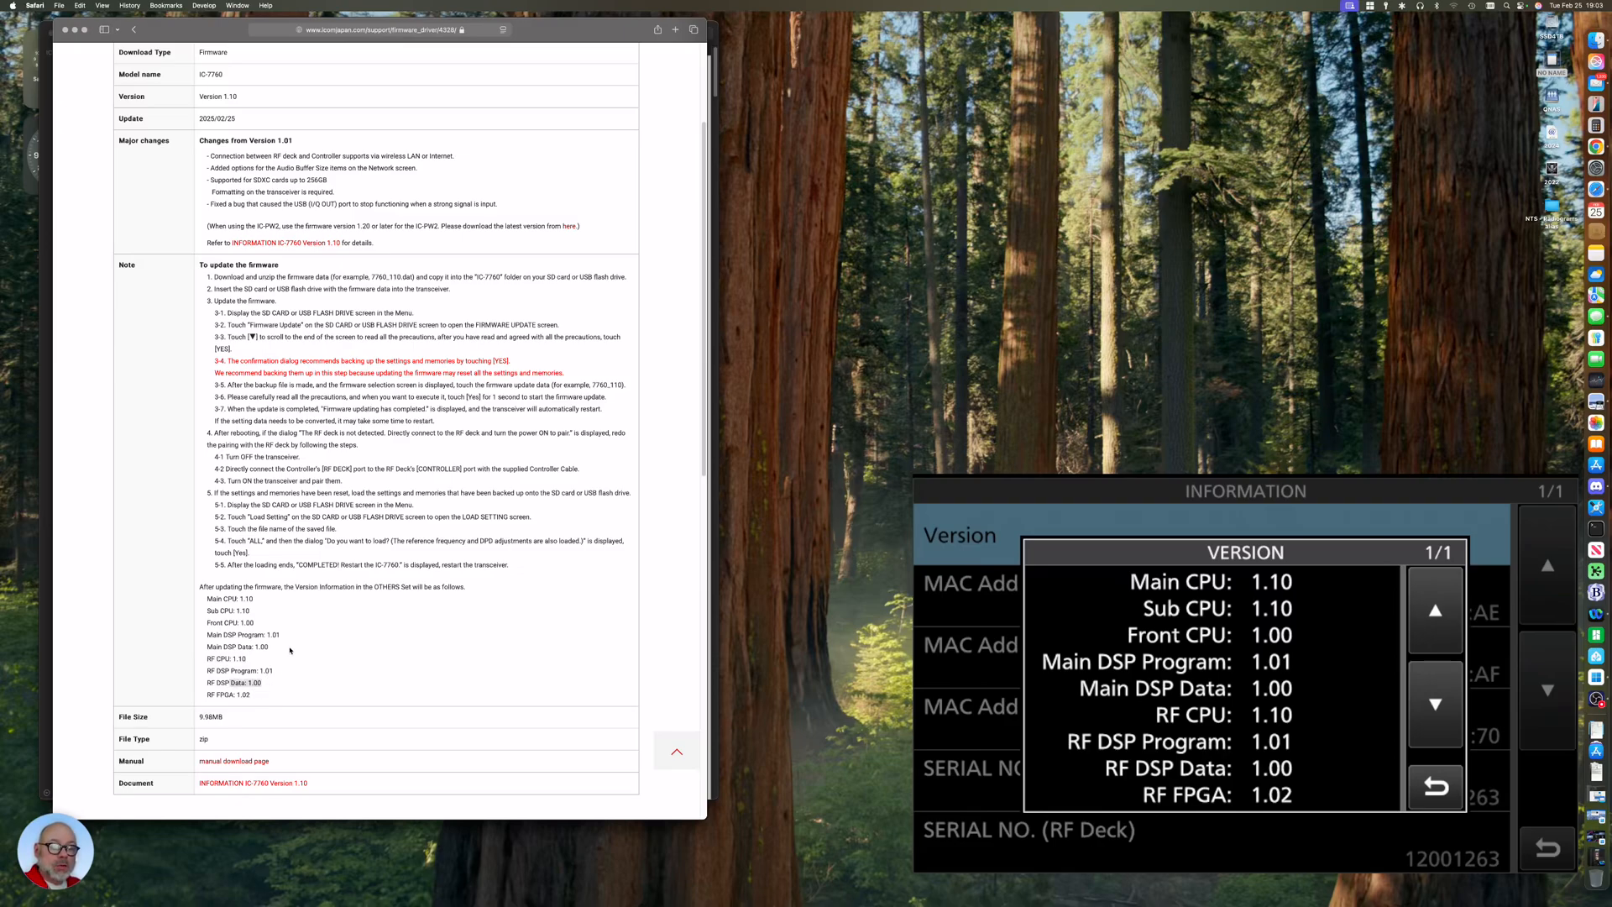
mouse_move(265, 723)
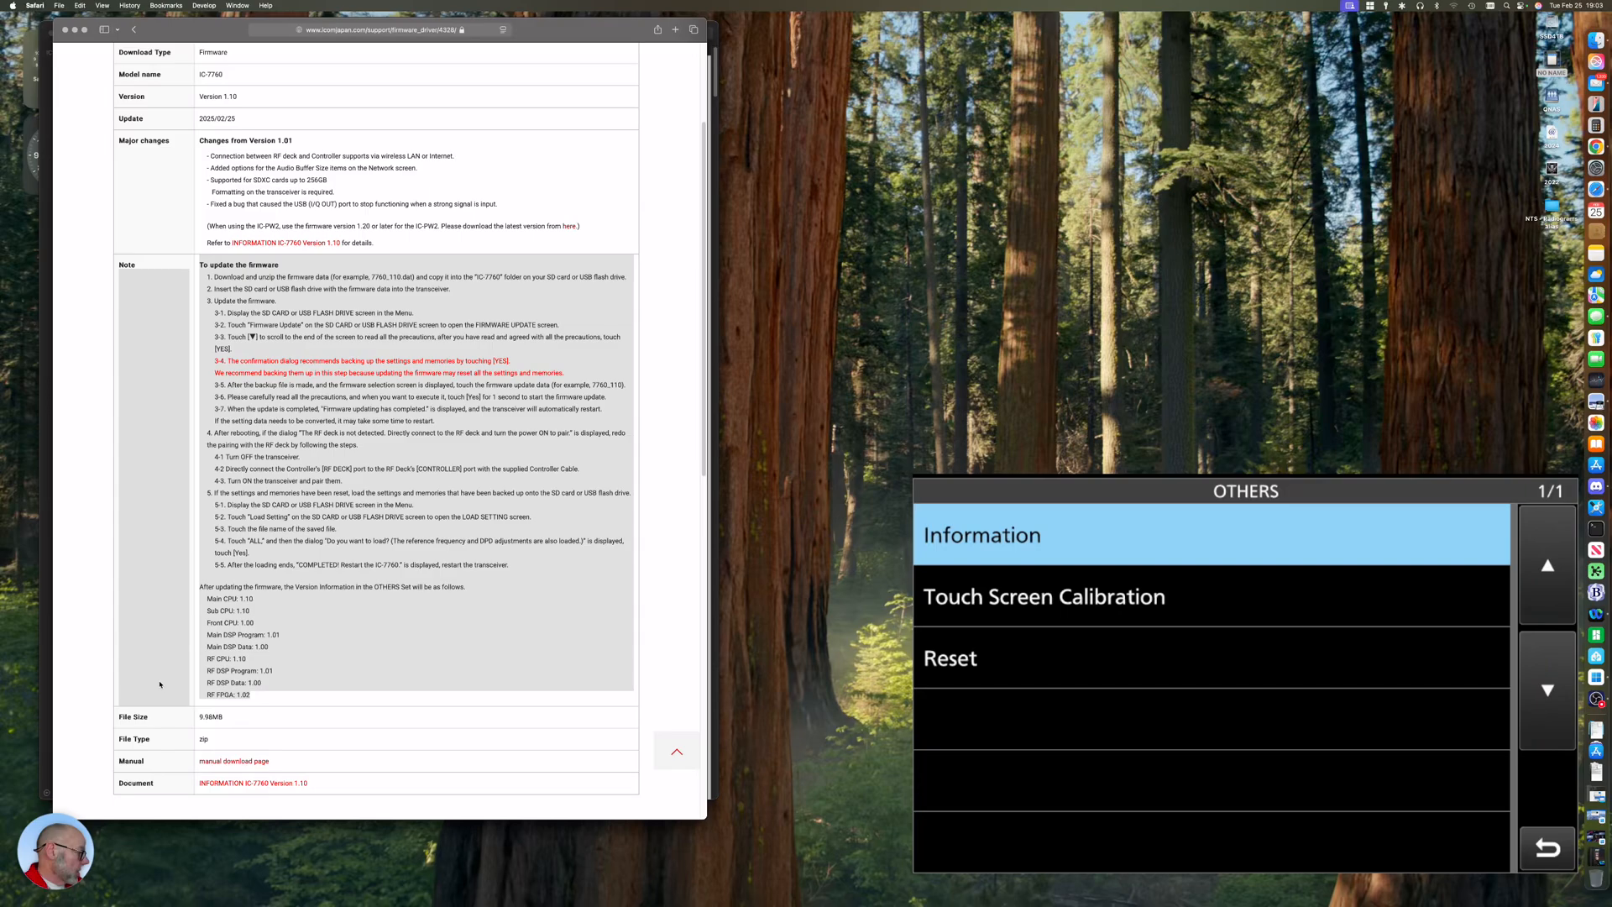
click(1547, 847)
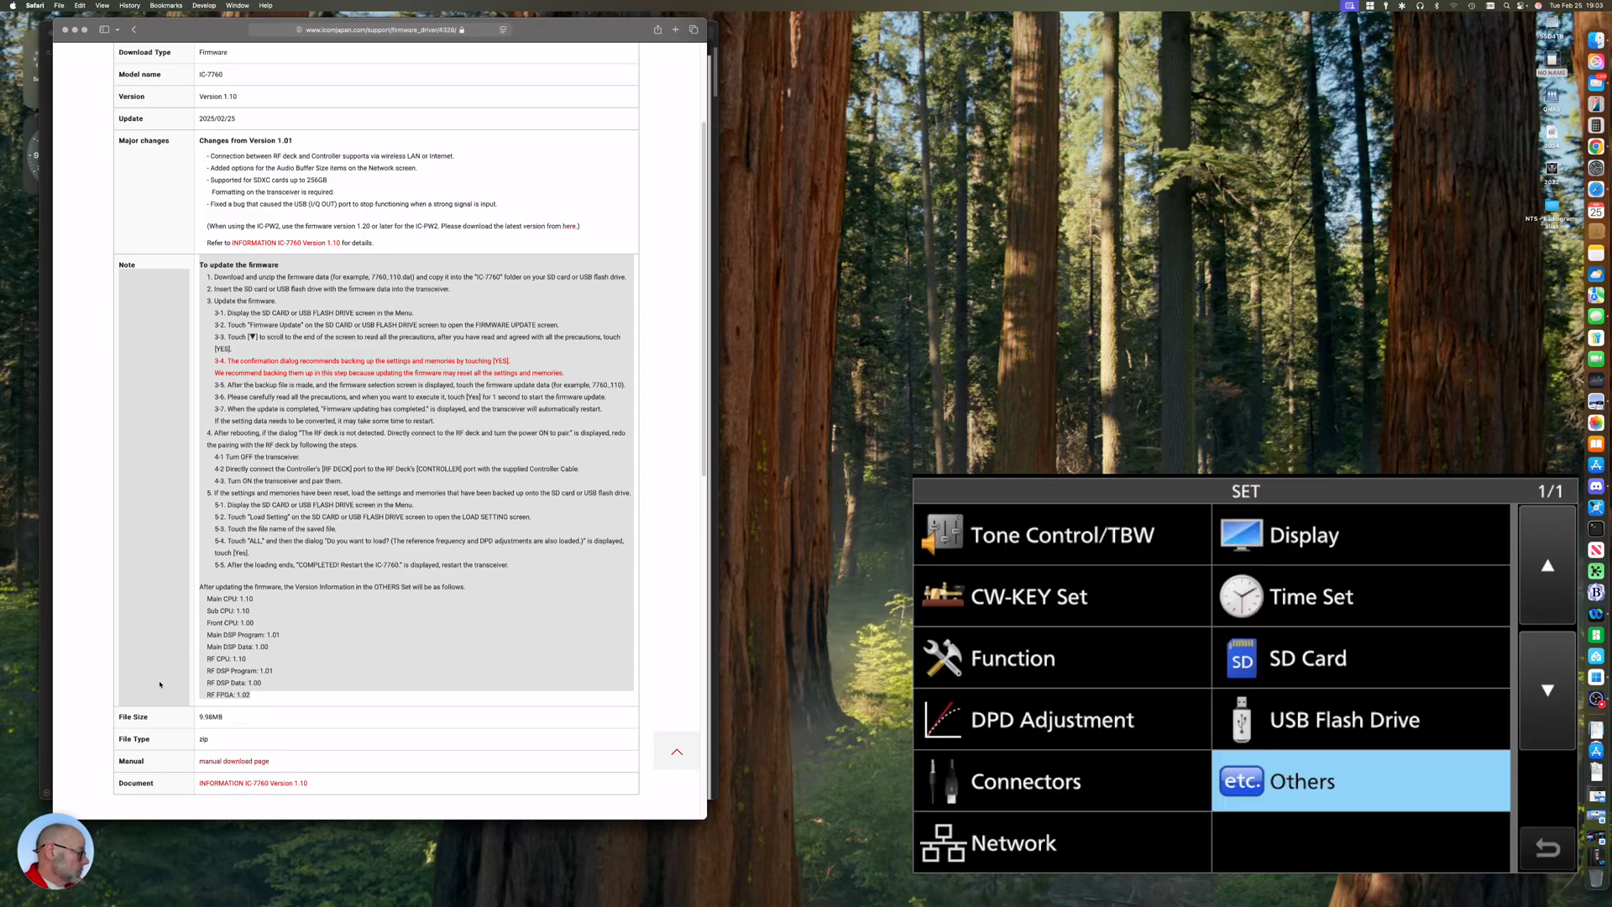